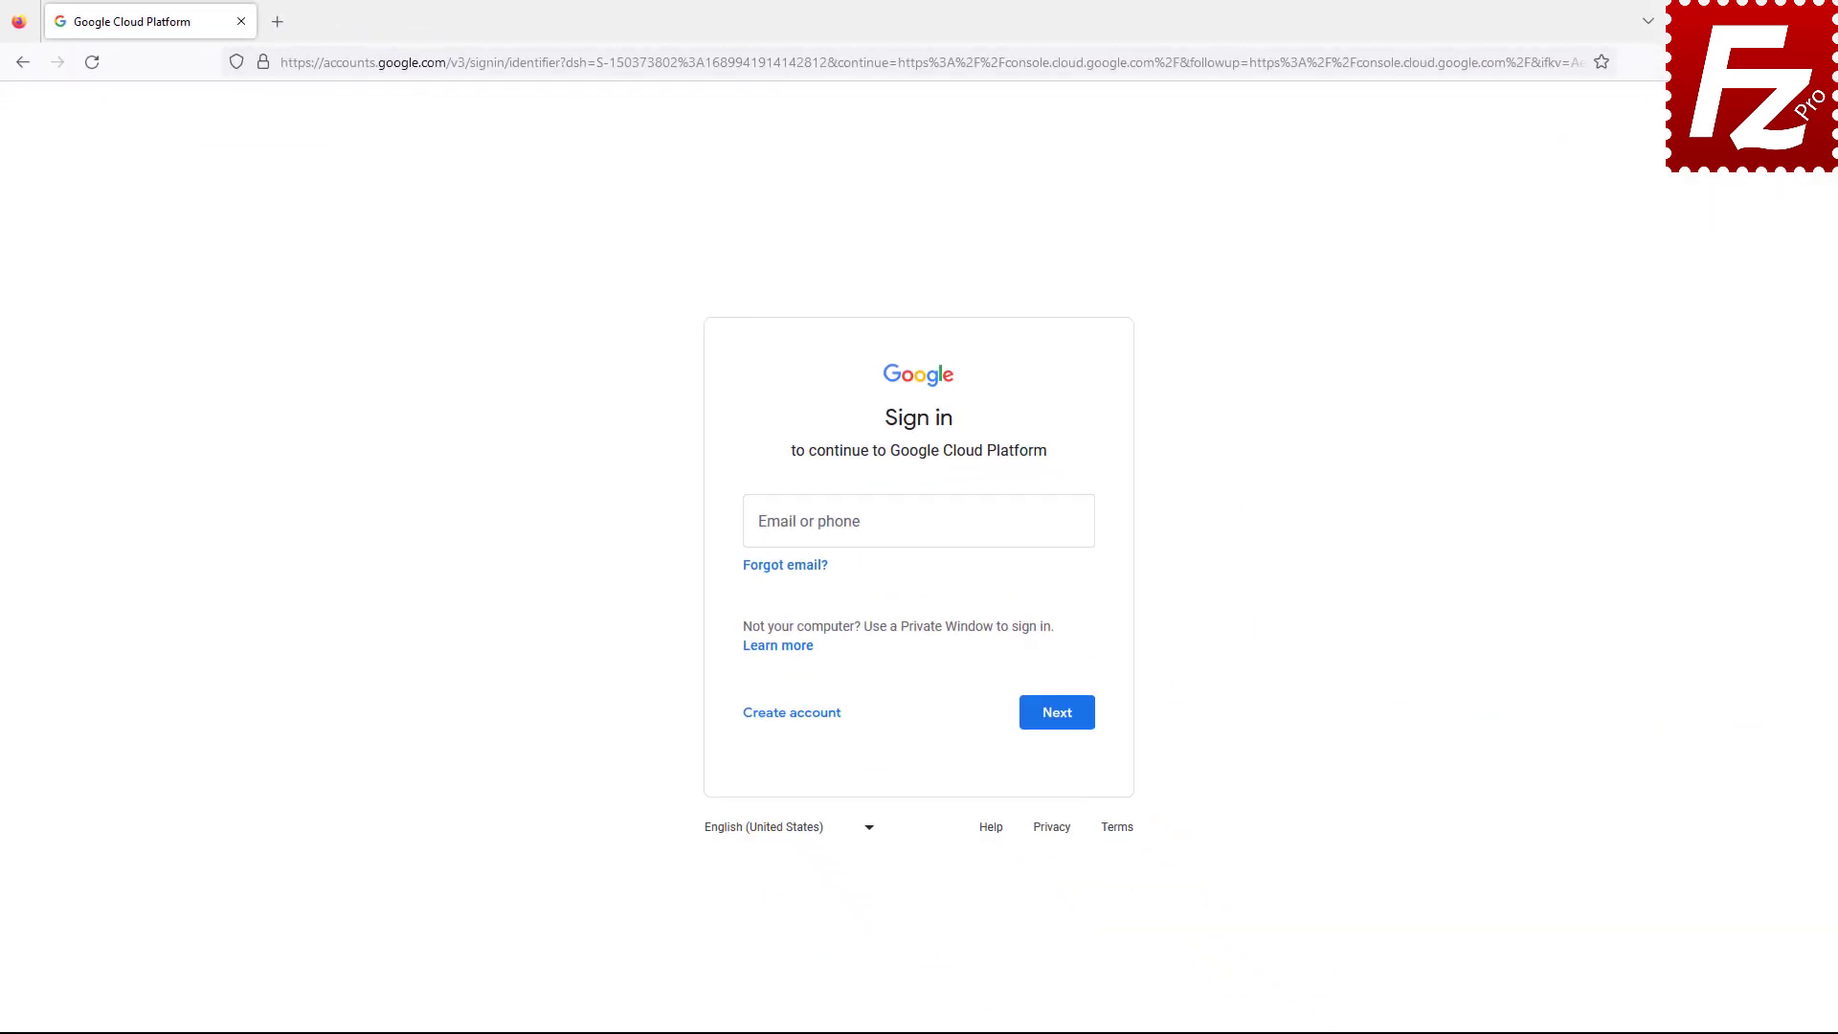
# Sign in, then go via IAM & Admin to the Service Accounts list showing one enabled account.
pyautogui.click(1057, 712)
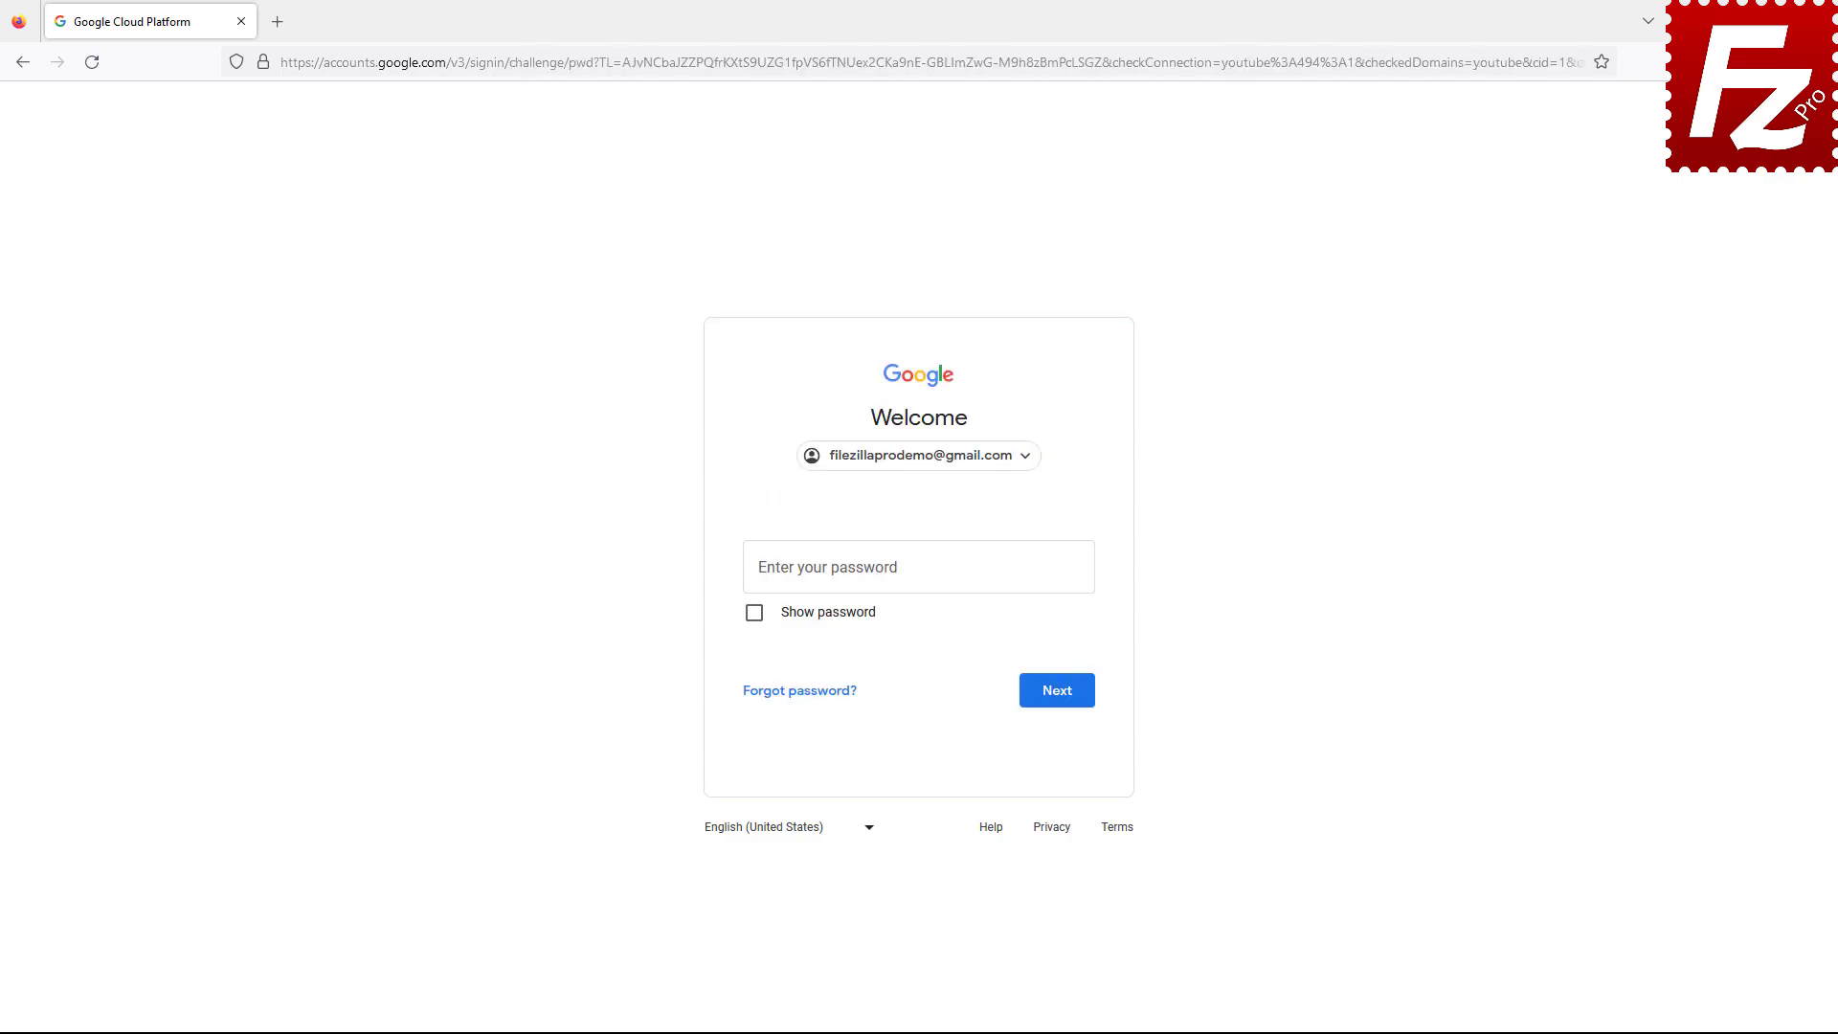
pyautogui.click(1057, 690)
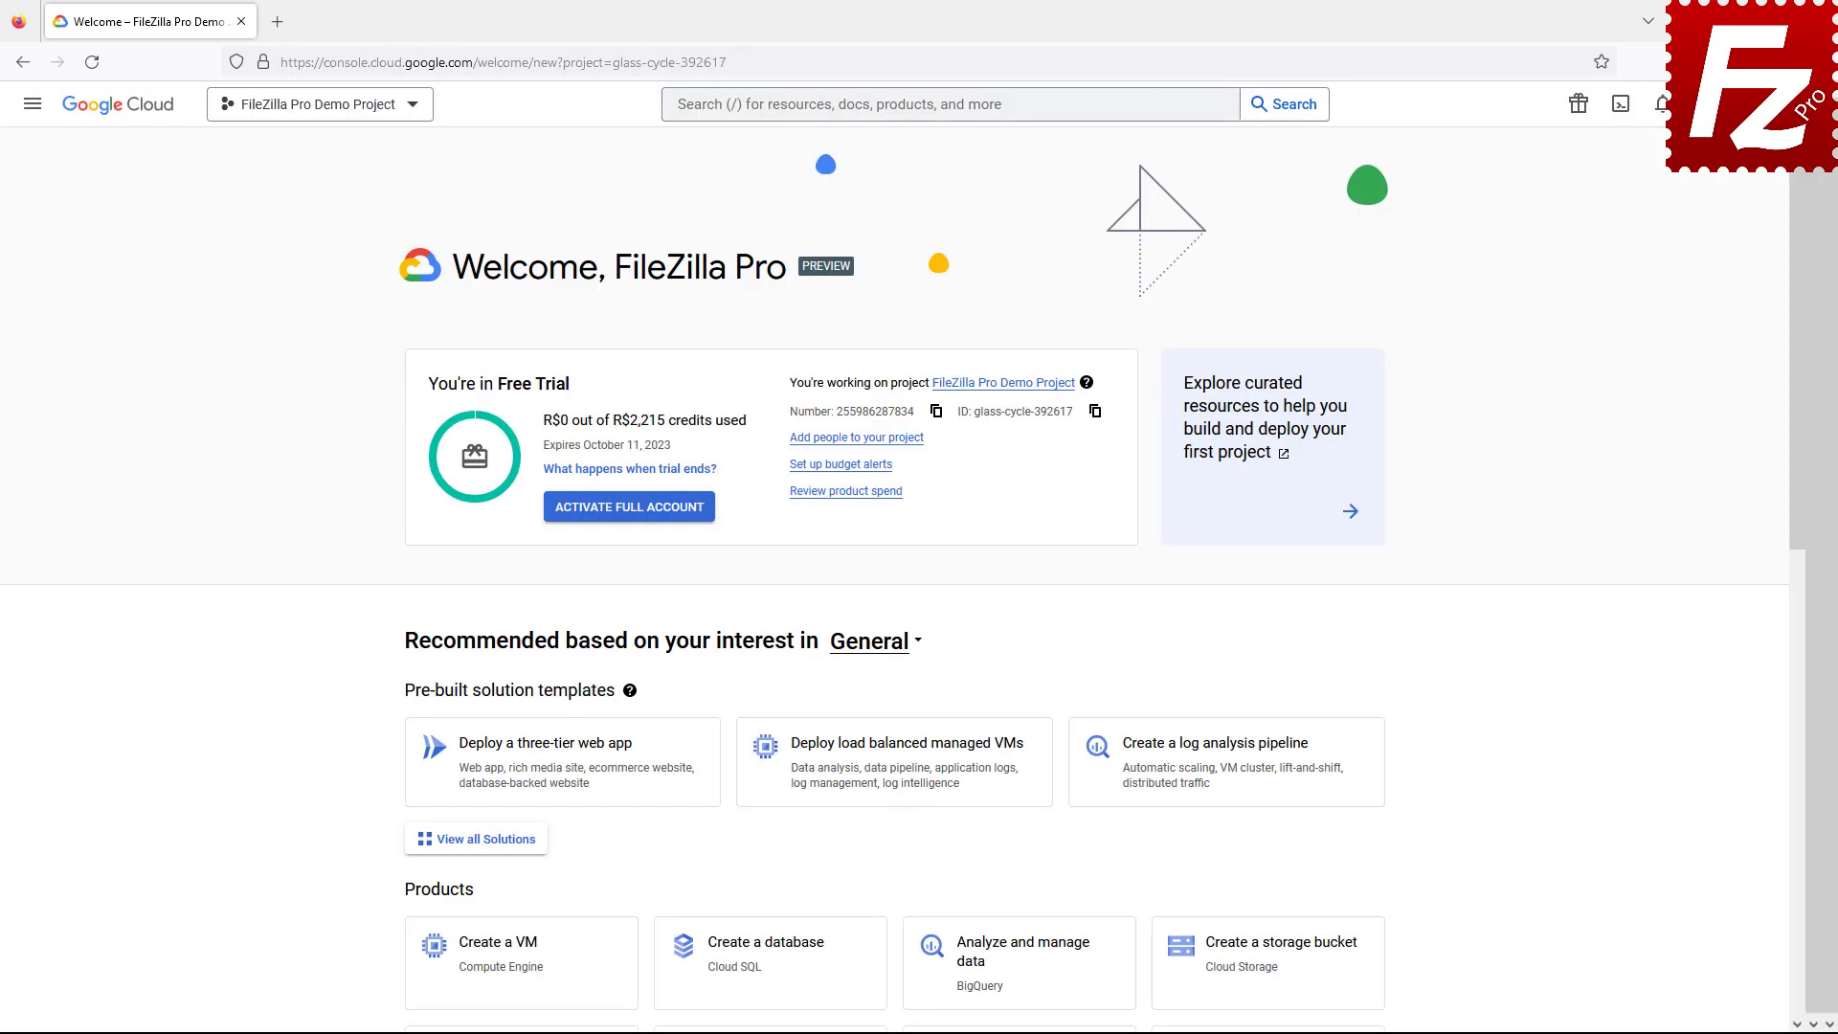
pyautogui.click(32, 103)
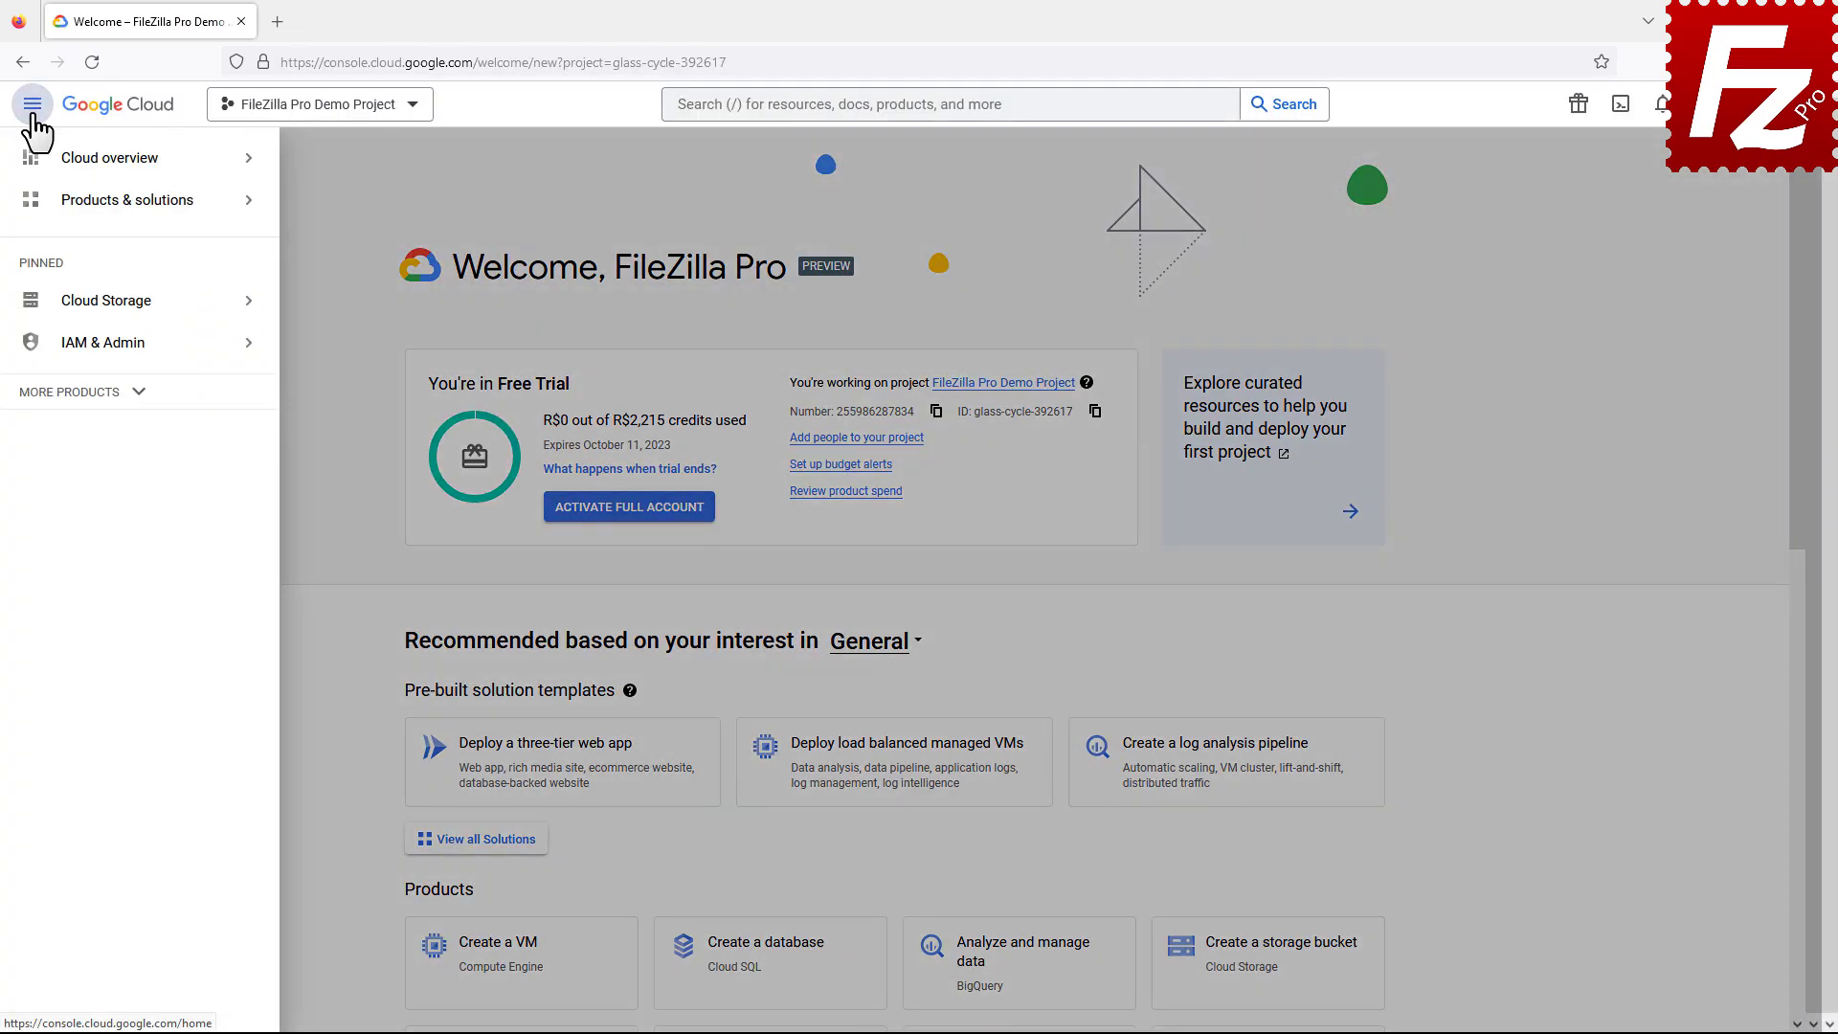
pyautogui.click(103, 342)
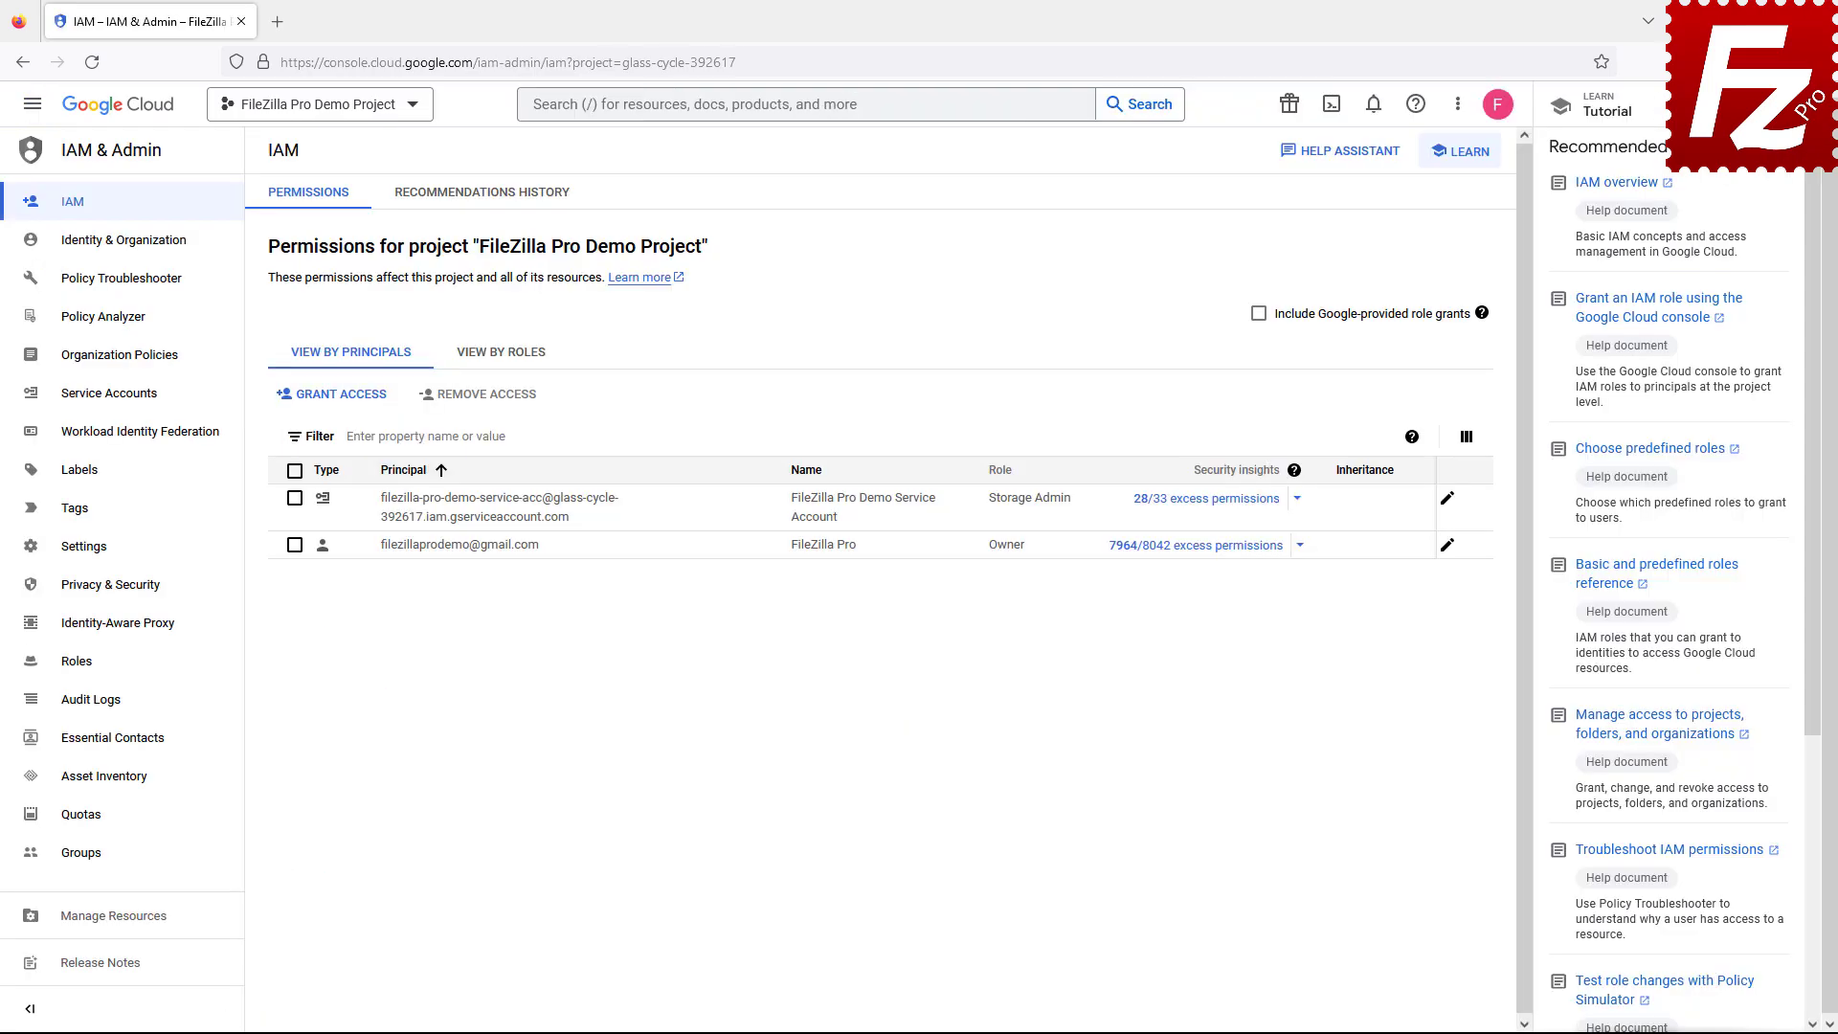
pyautogui.click(110, 392)
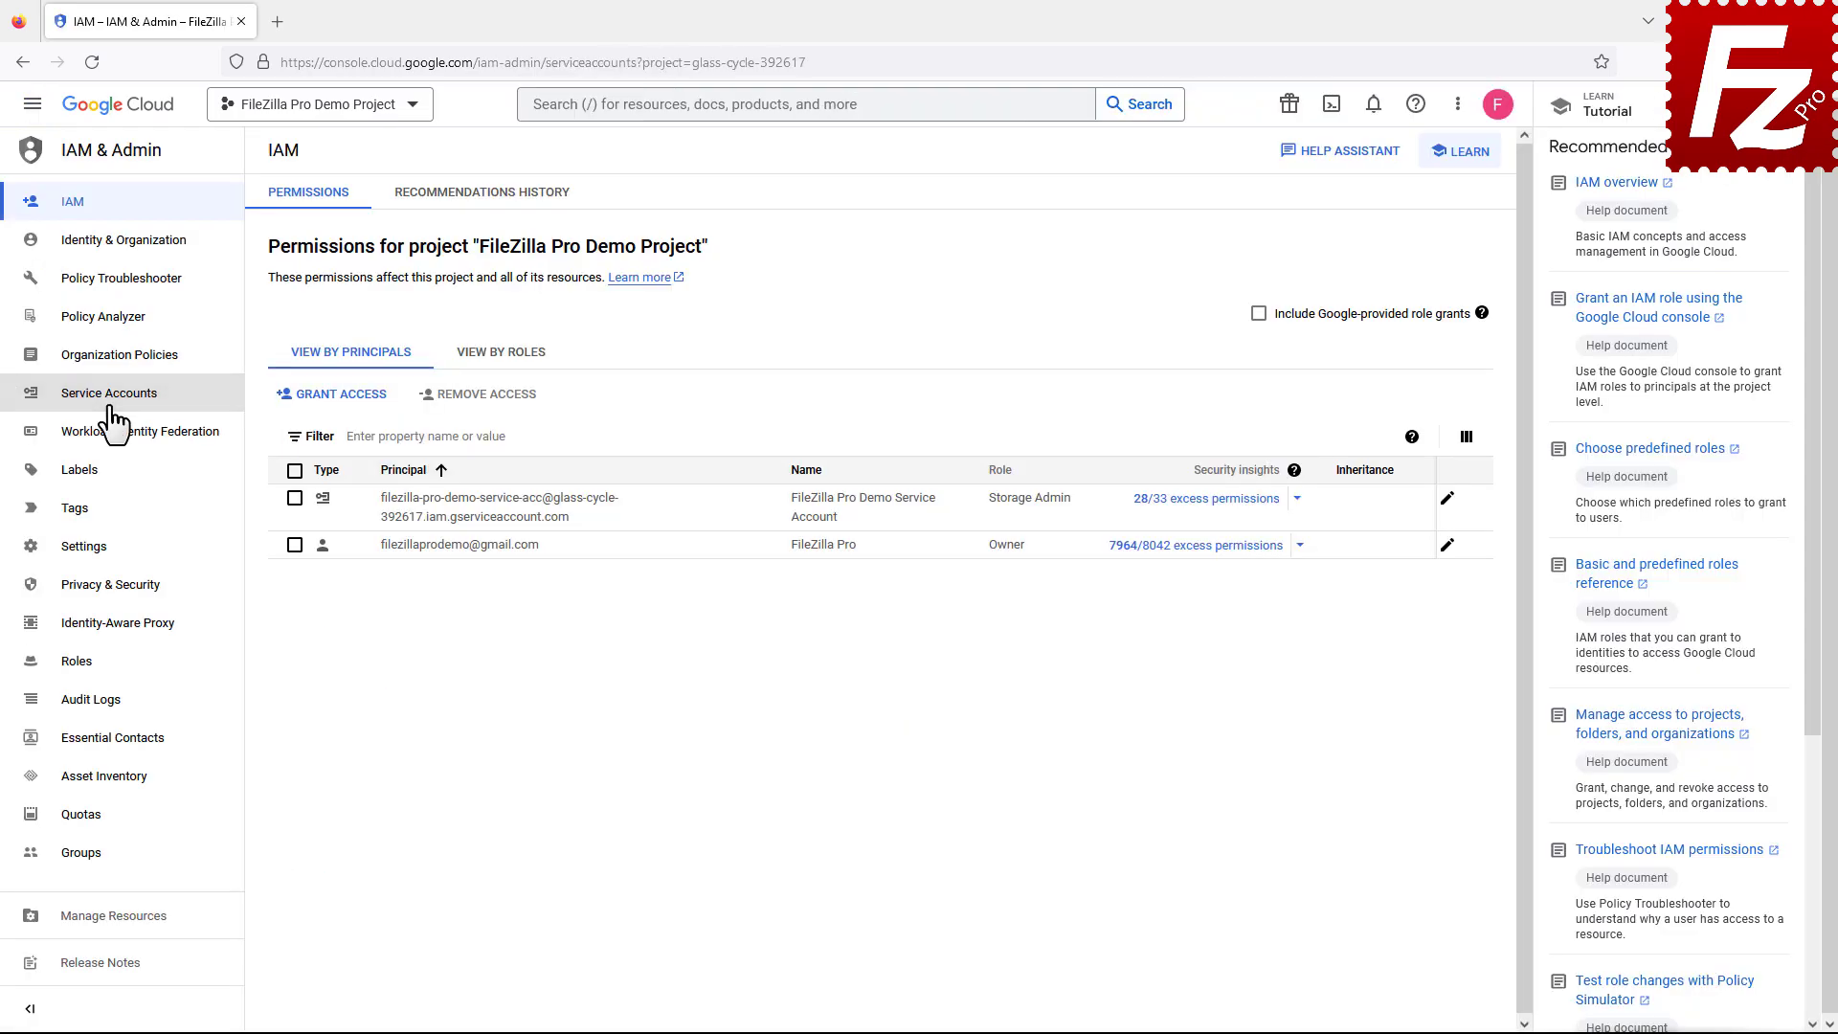
pyautogui.click(108, 393)
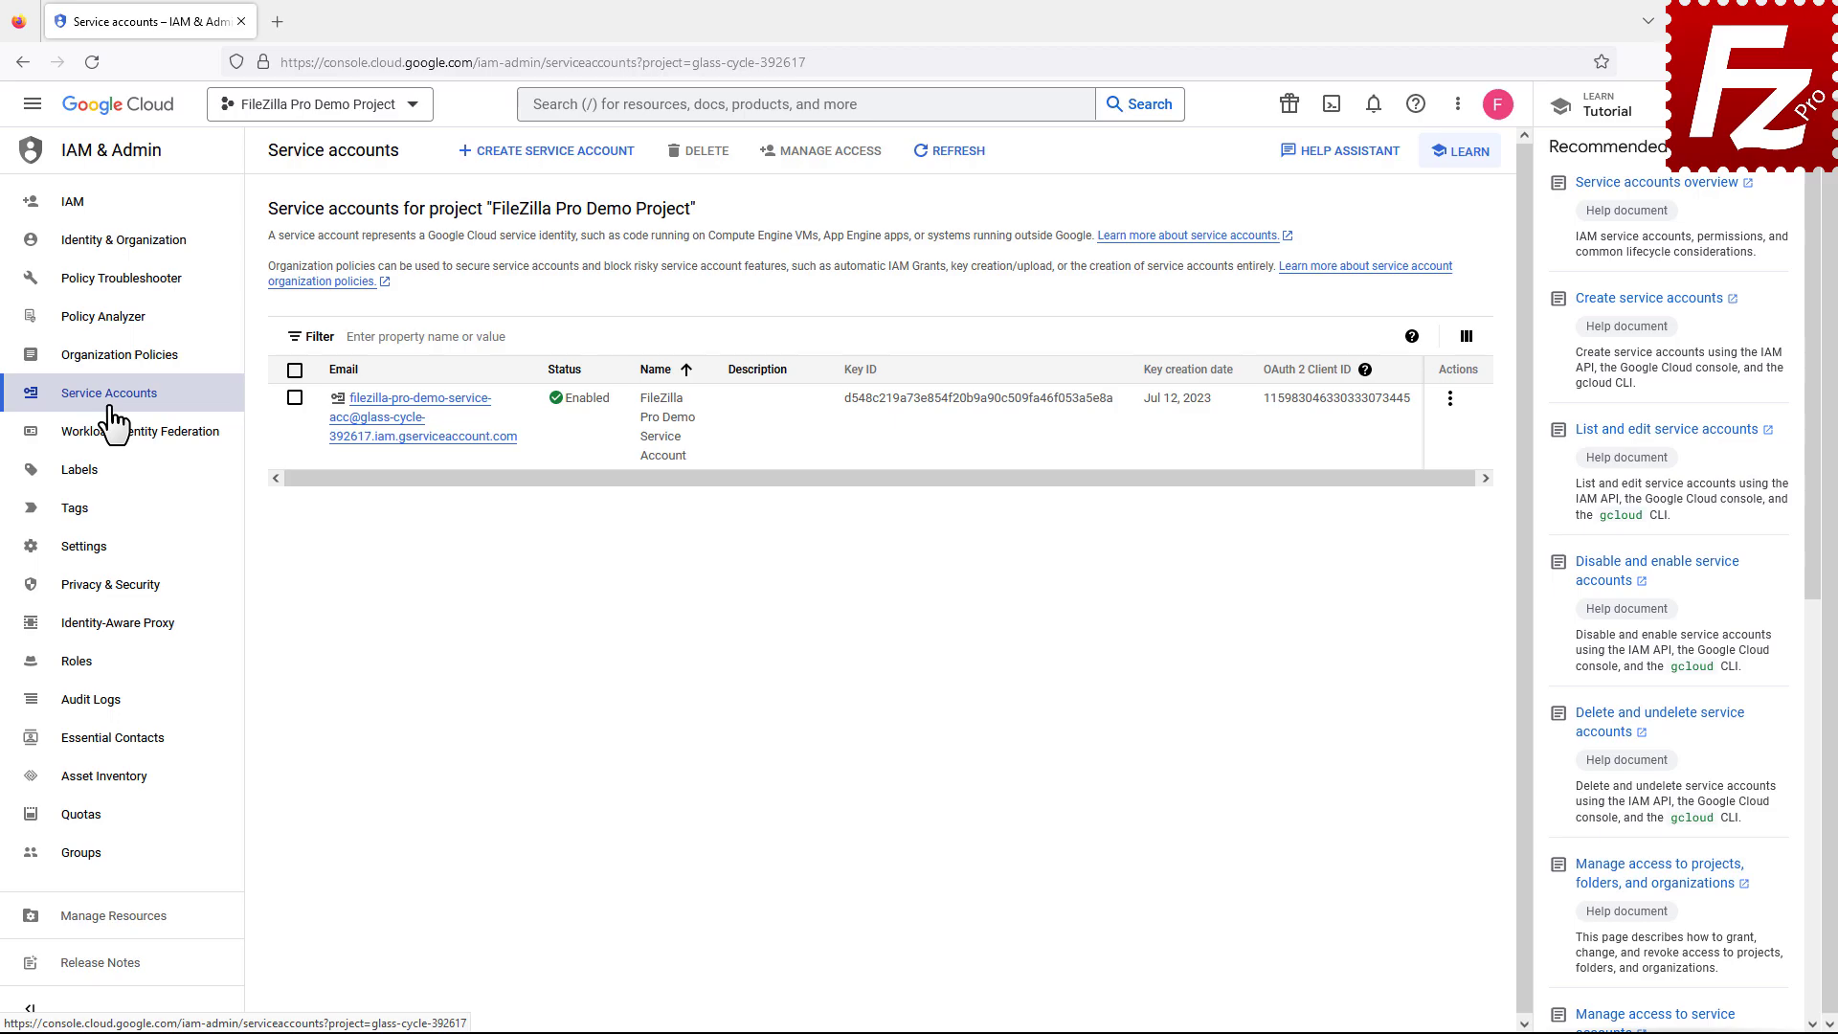
# Create and download a new JSON private key for the FileZilla Pro Demo Service Account.
pyautogui.click(420, 397)
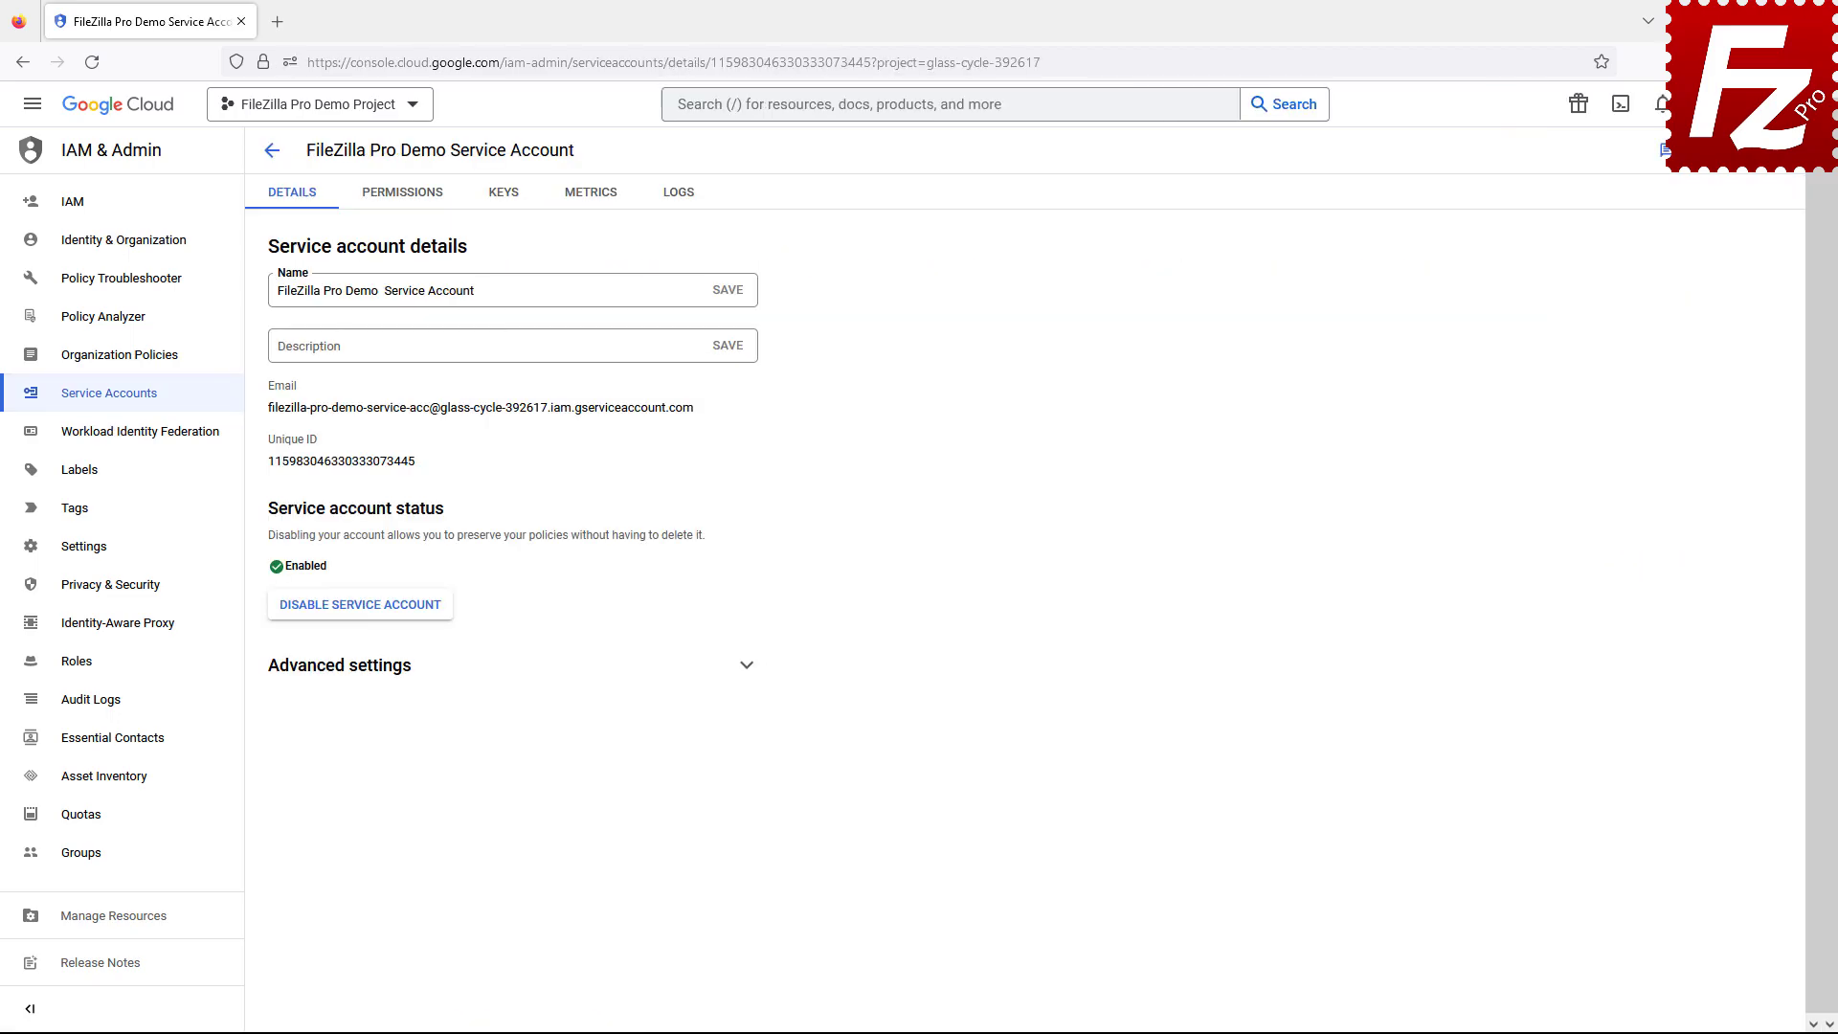
pyautogui.click(503, 191)
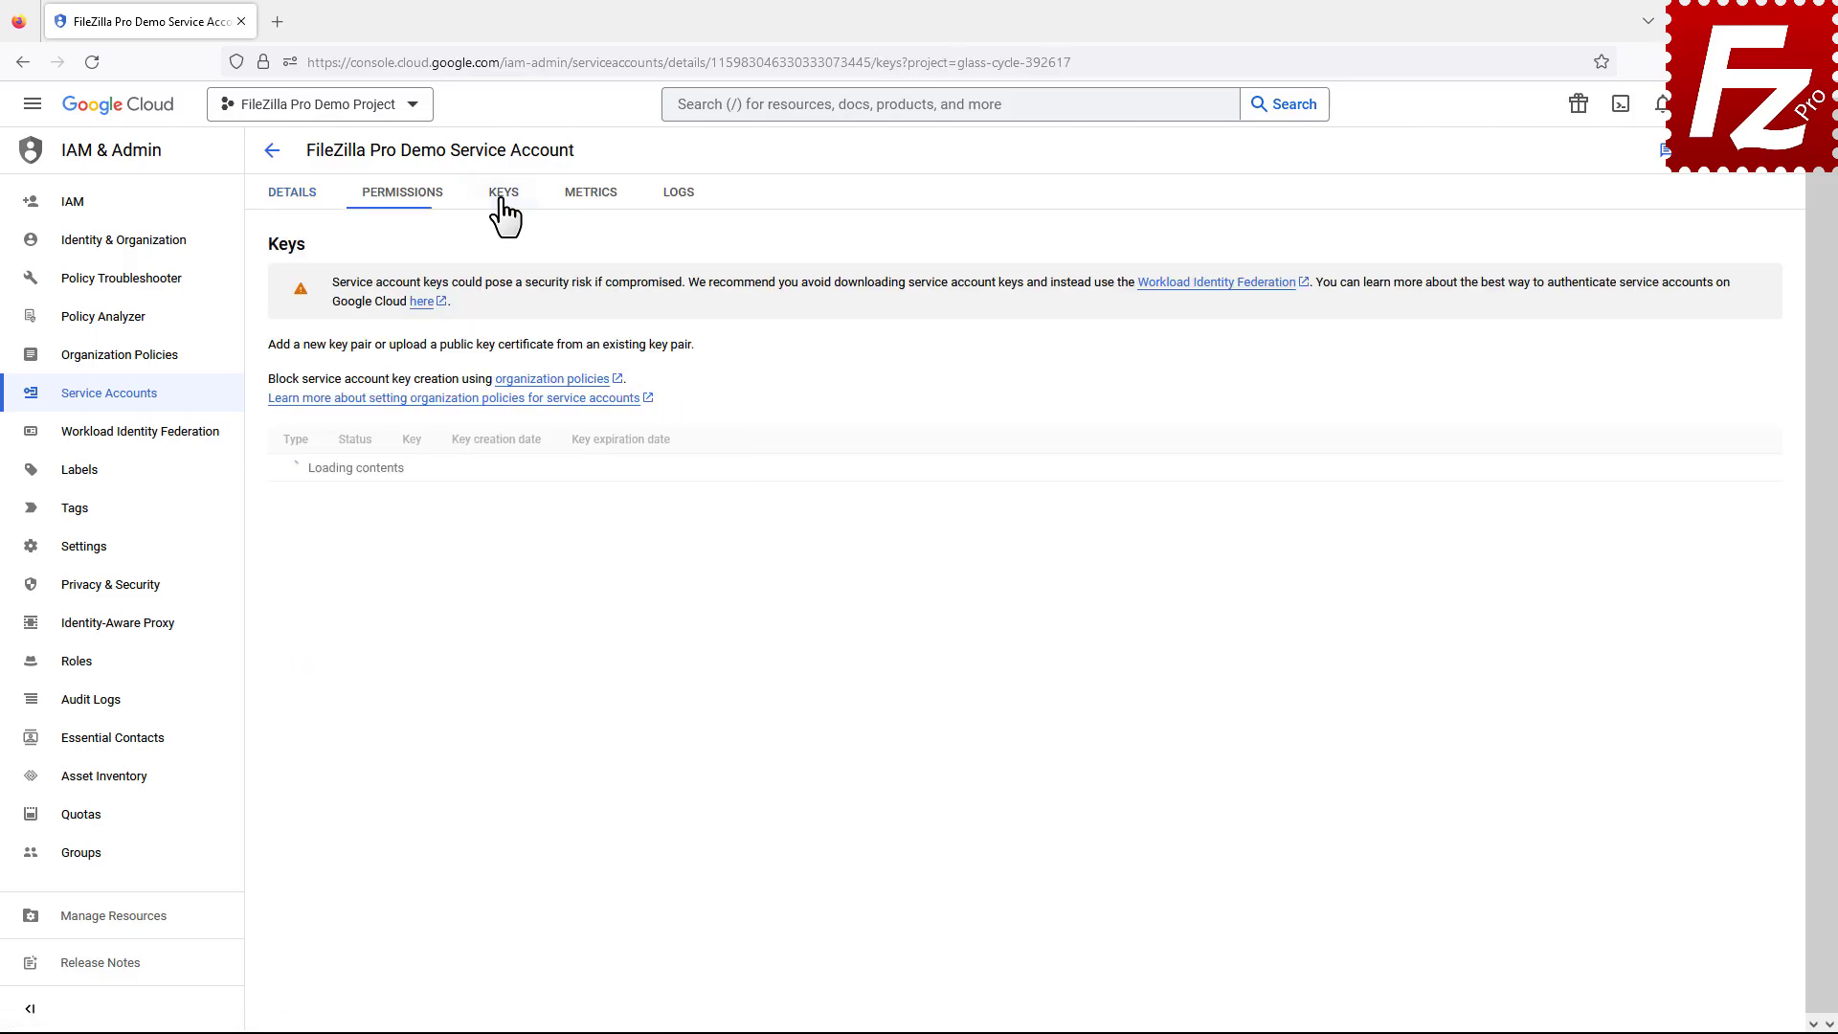
pyautogui.click(307, 438)
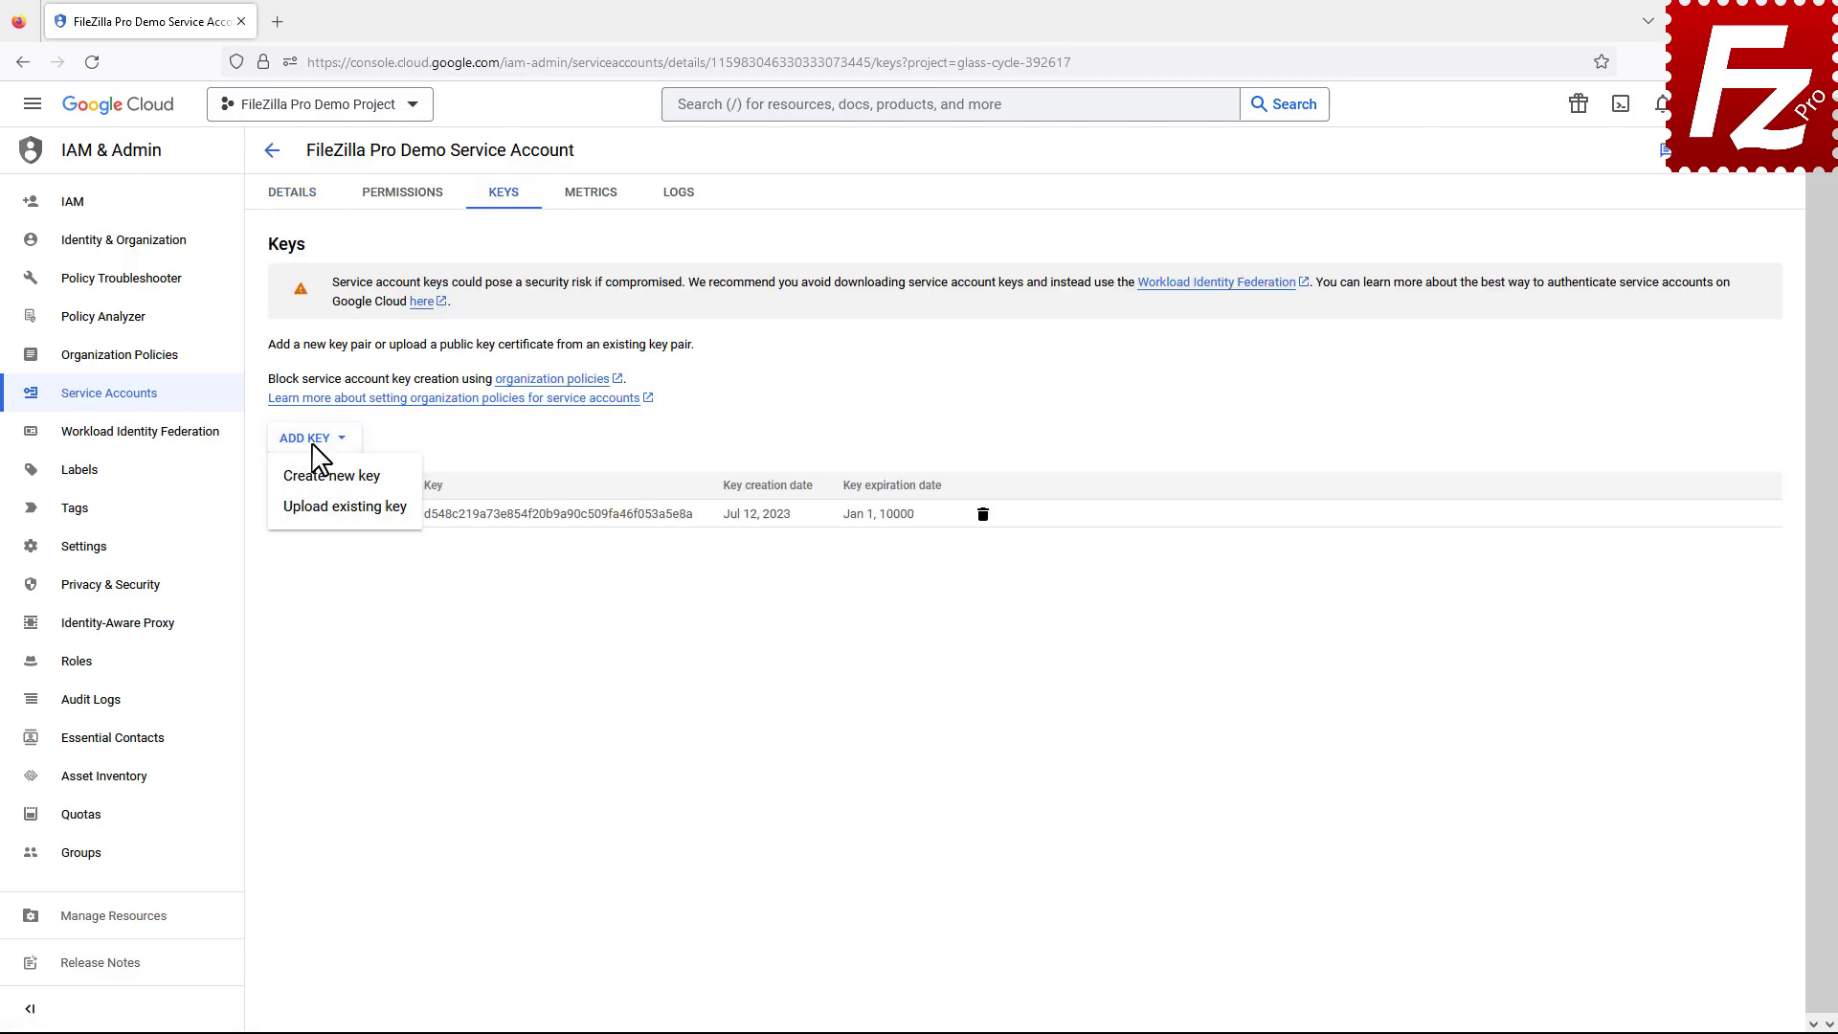
pyautogui.click(333, 475)
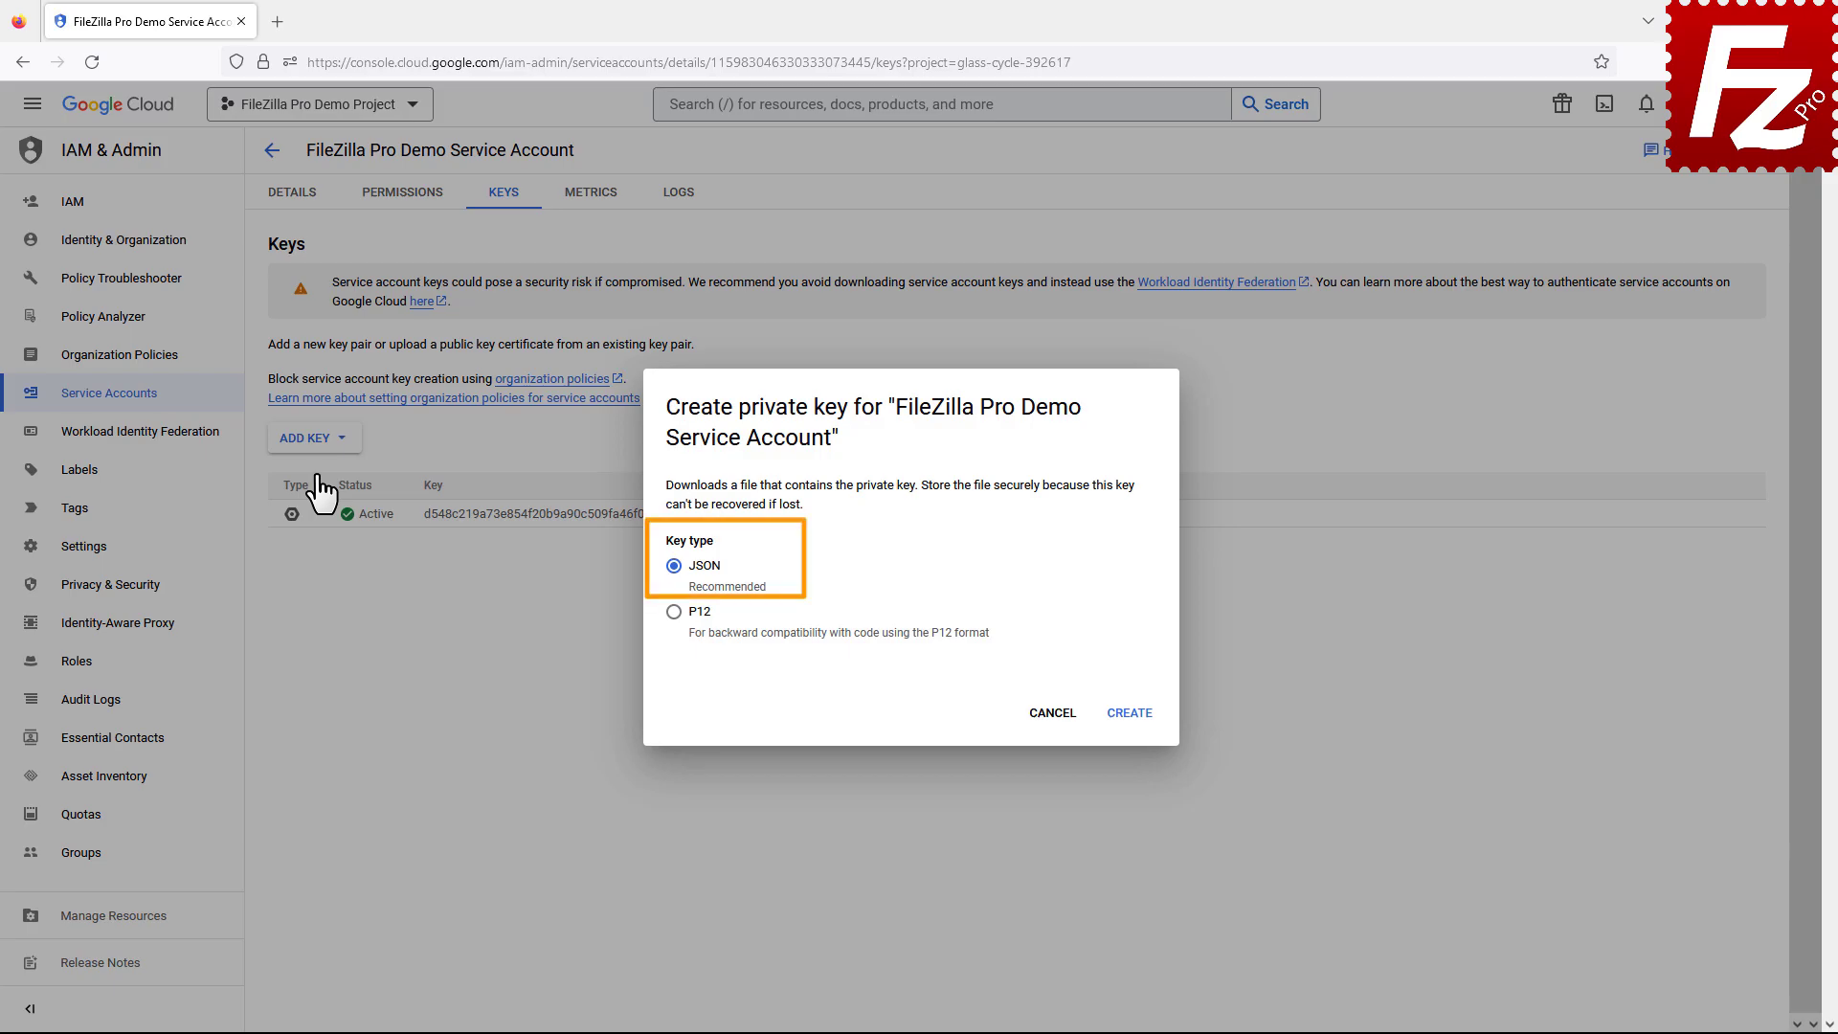
pyautogui.click(1130, 712)
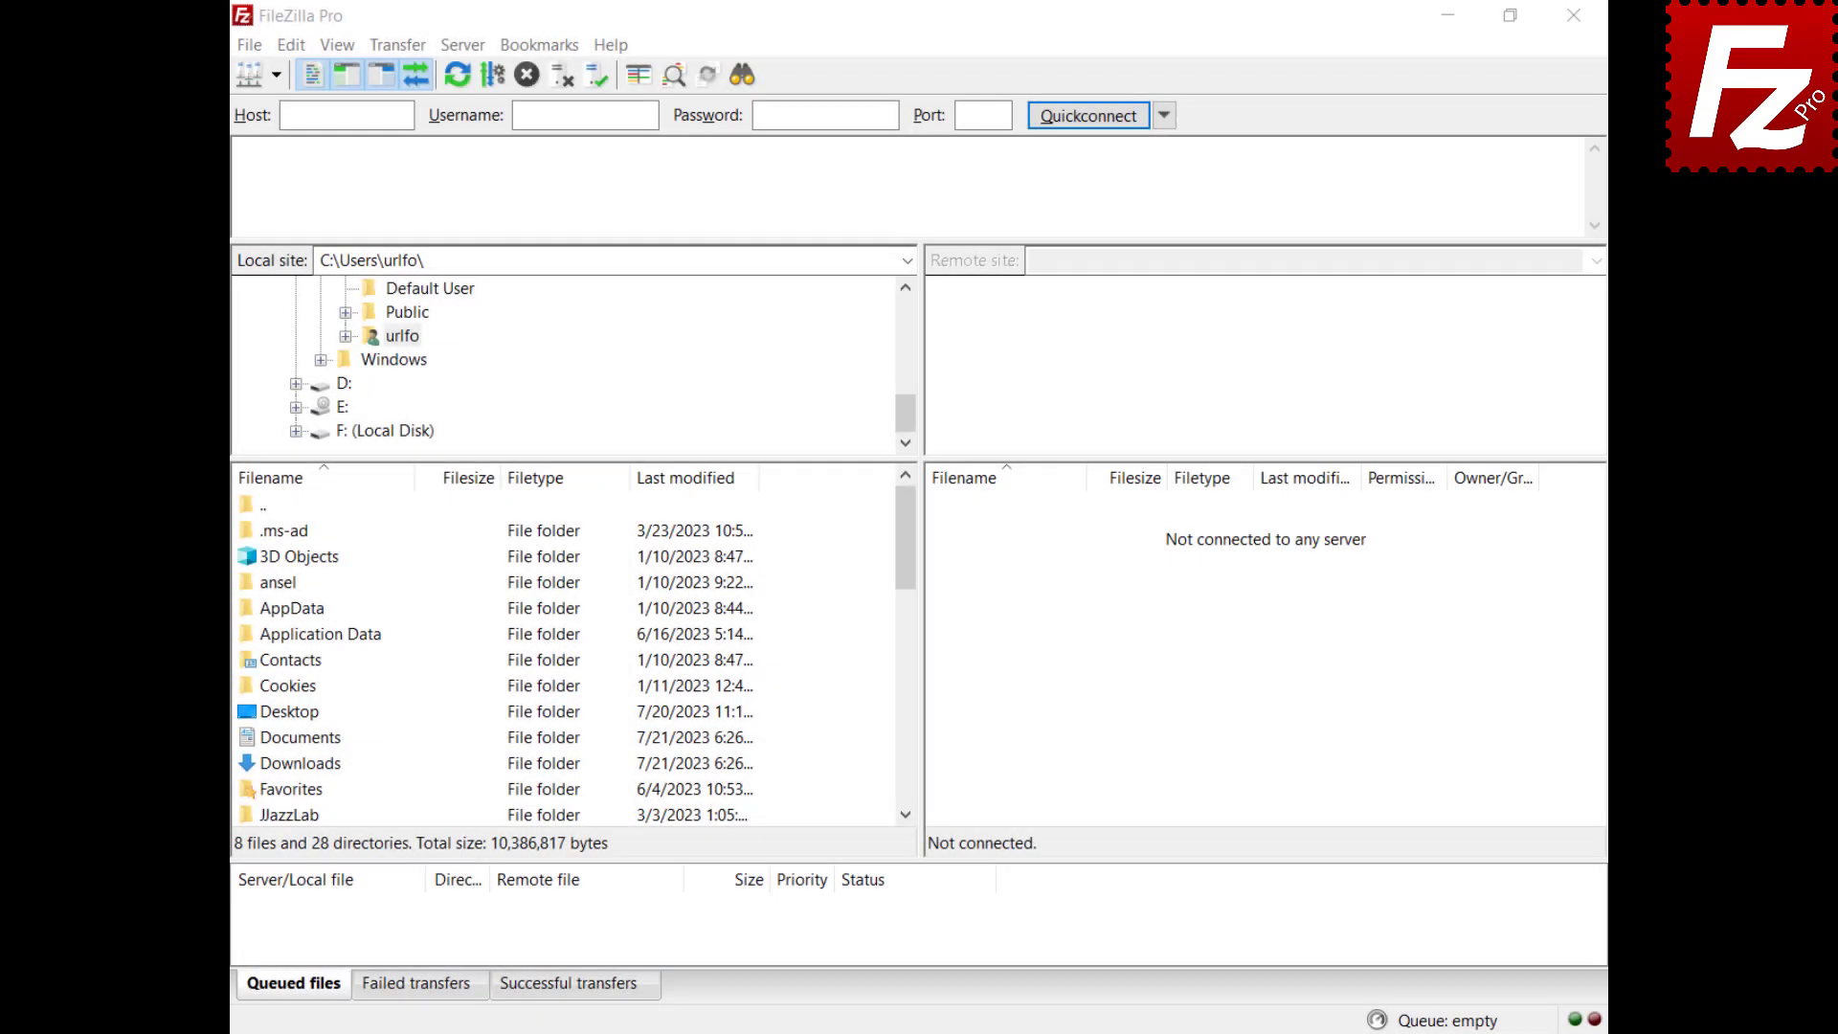
# Add a 'Google Cloud' site using Google Cloud Storage with Service Account and the downloaded JSON key, then connect.
pyautogui.click(249, 44)
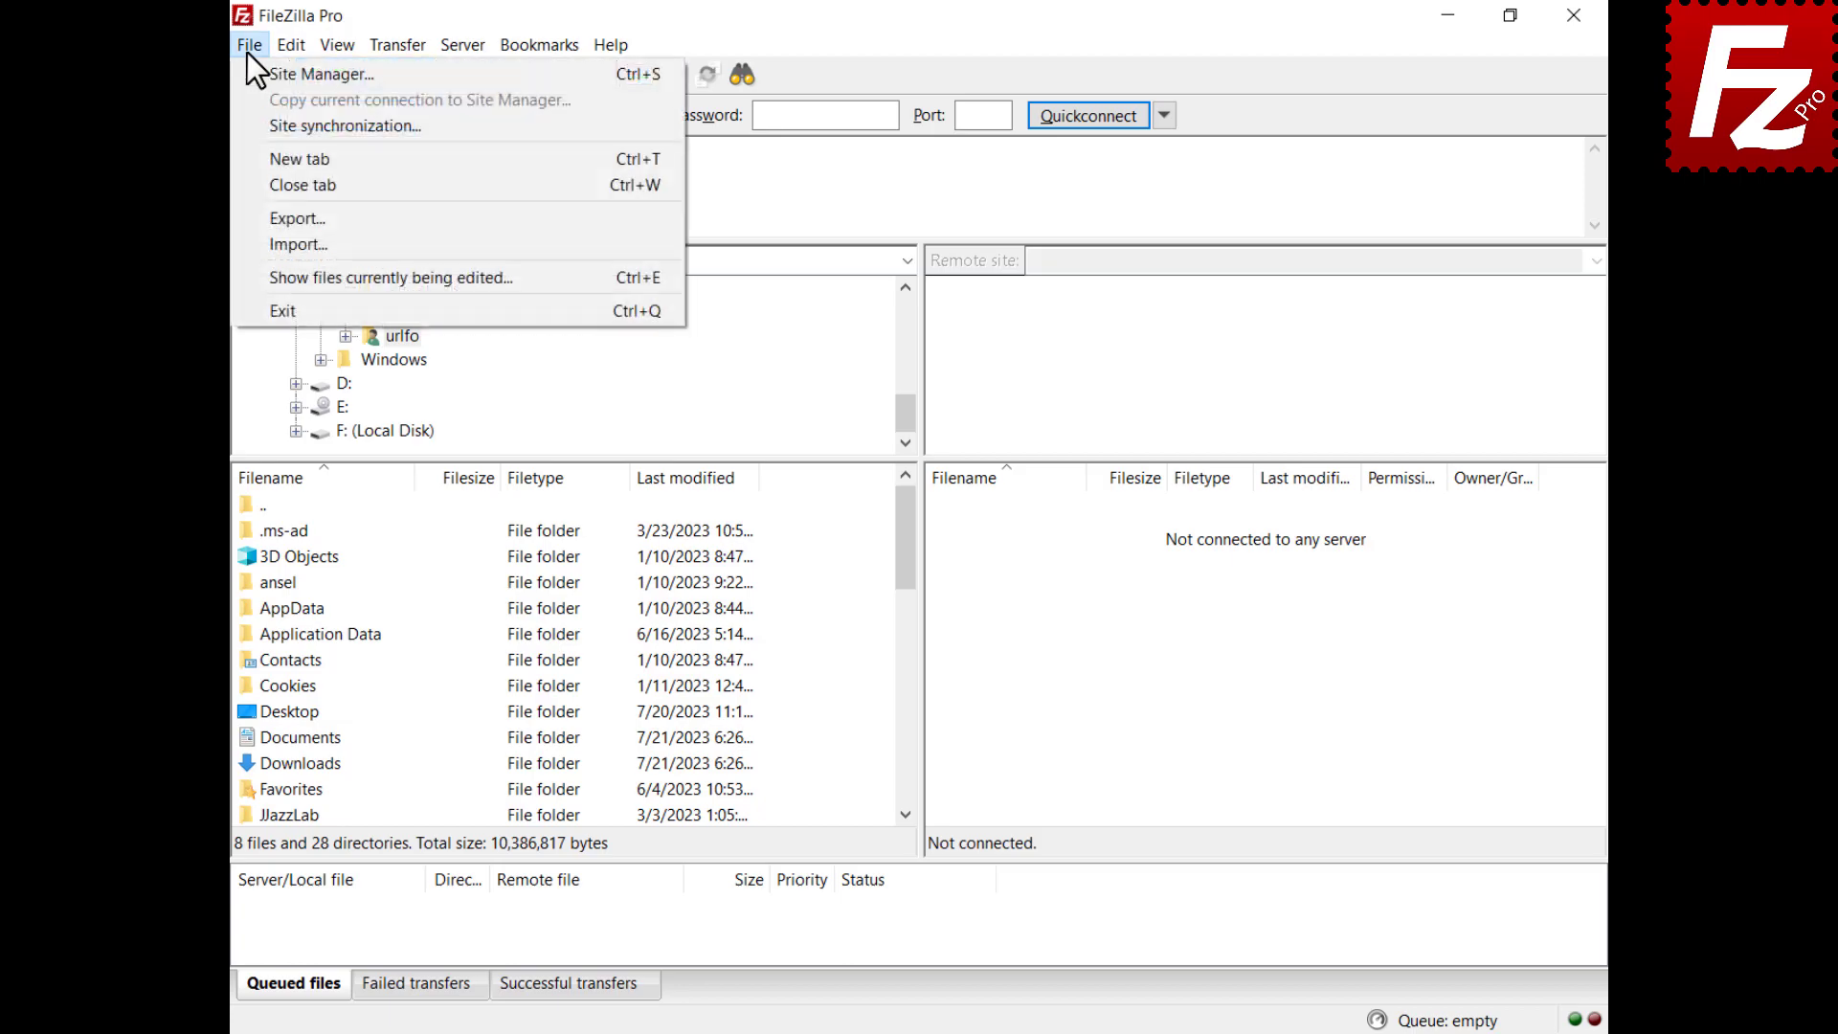
pyautogui.click(326, 73)
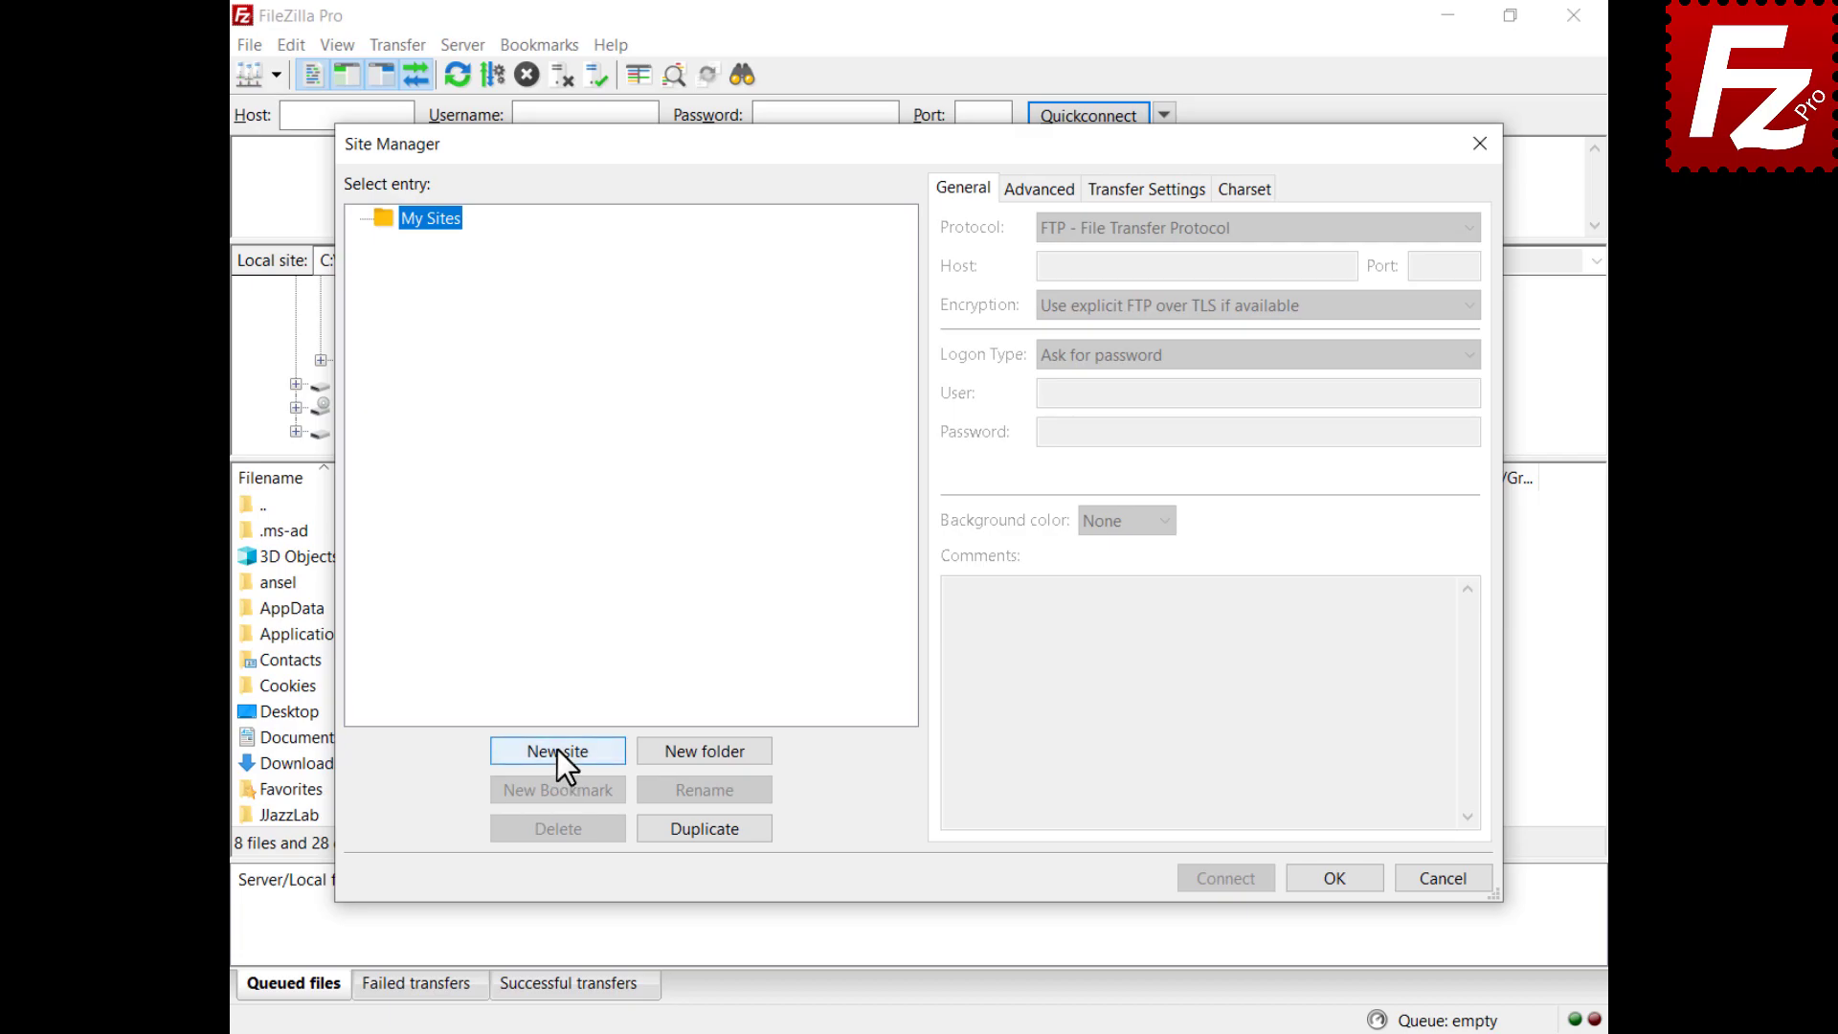
pyautogui.click(557, 750)
pyautogui.write('Google Cloud')
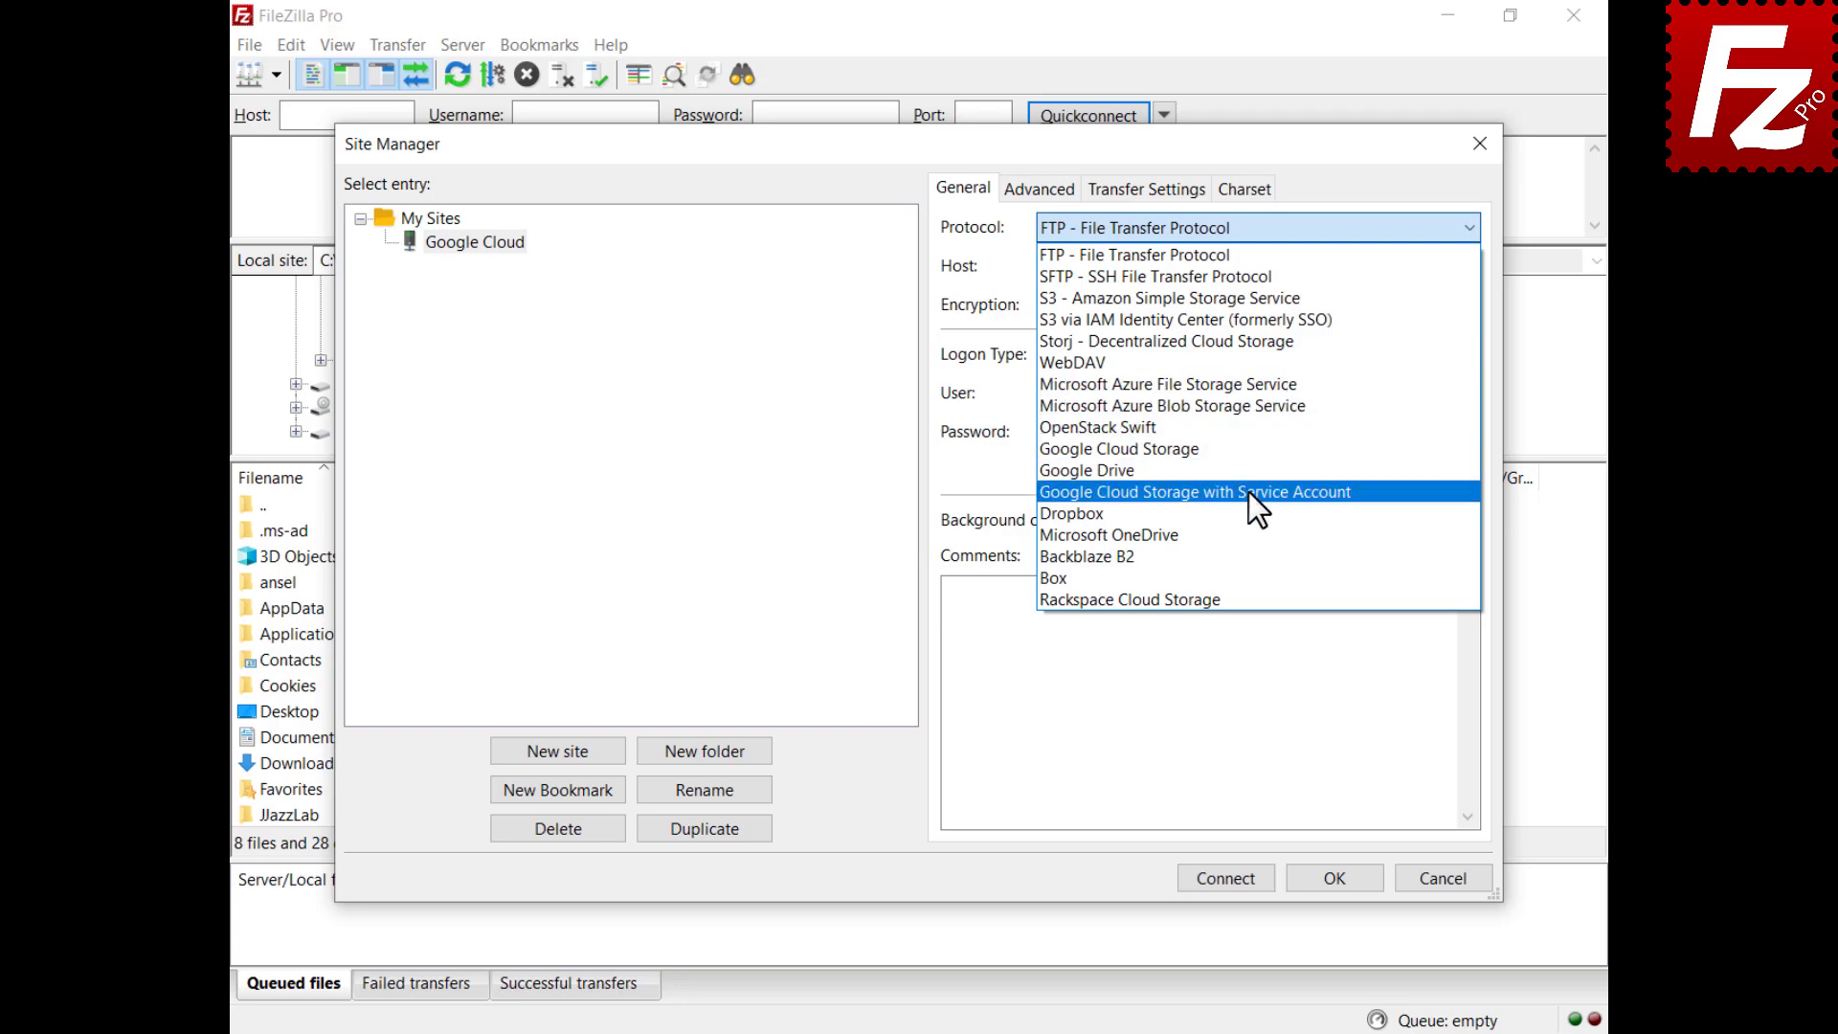
pyautogui.click(1213, 492)
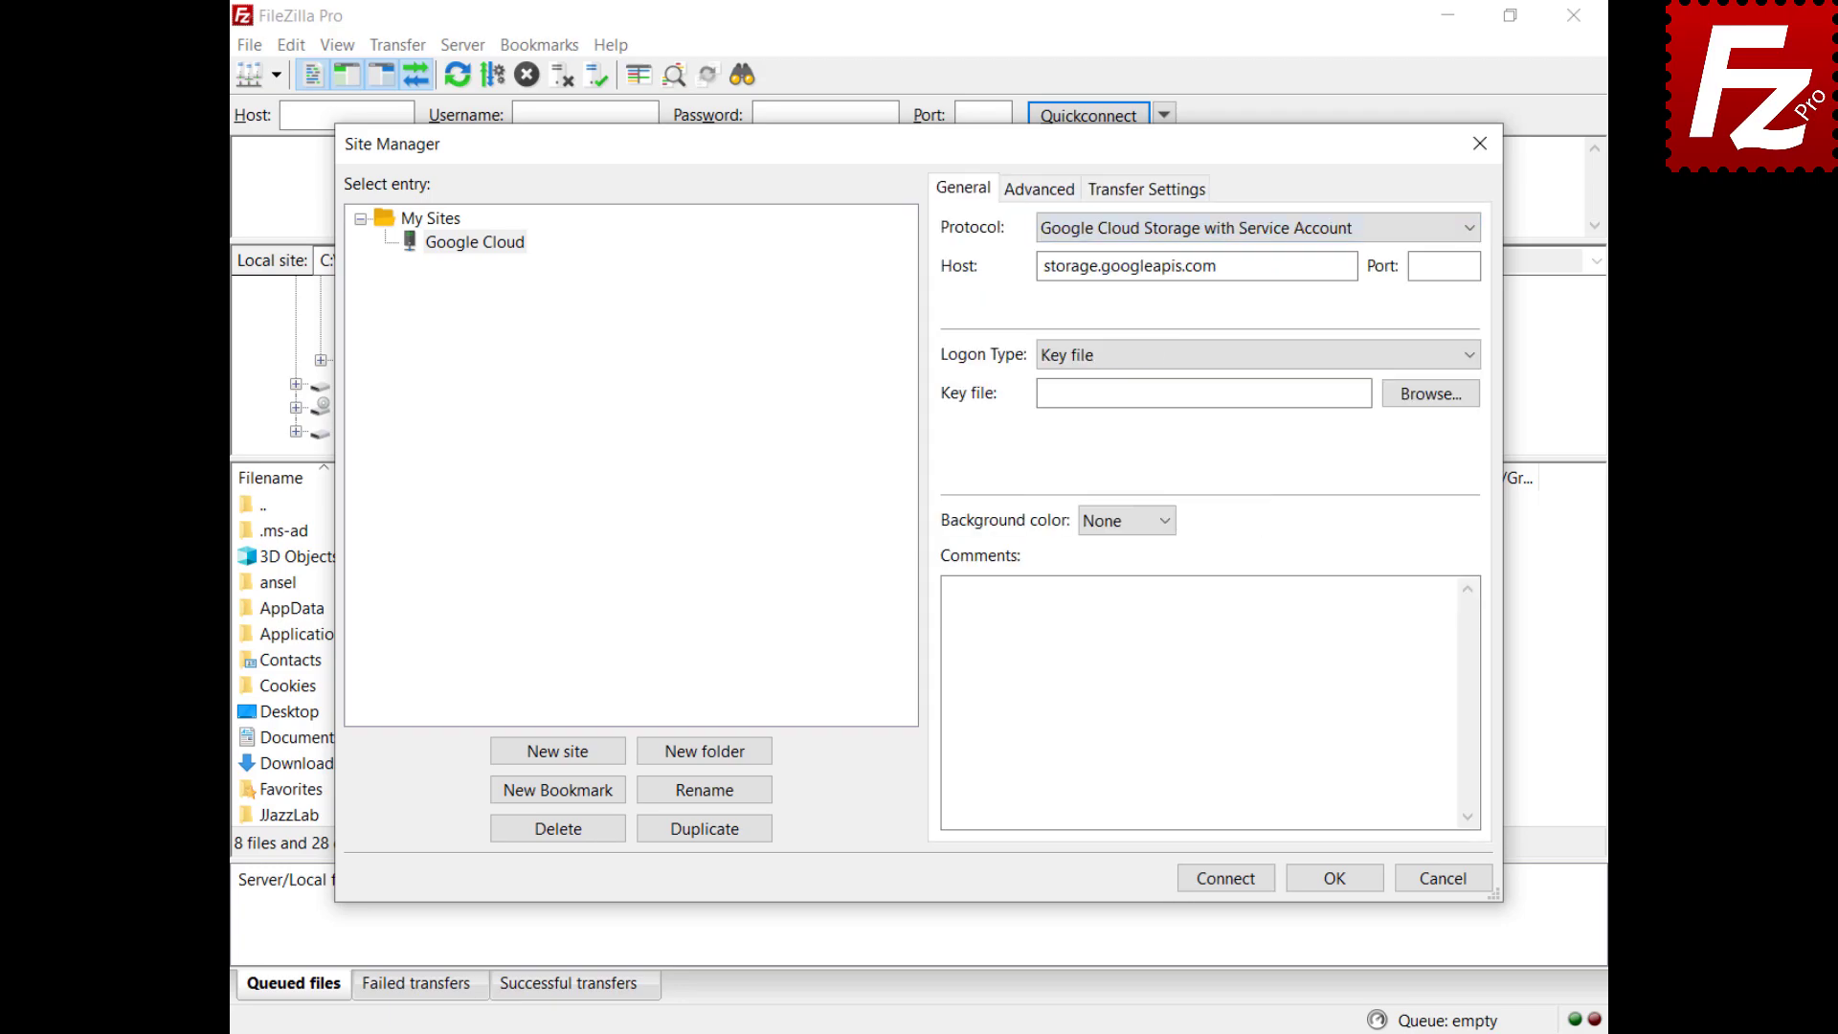
pyautogui.click(1430, 393)
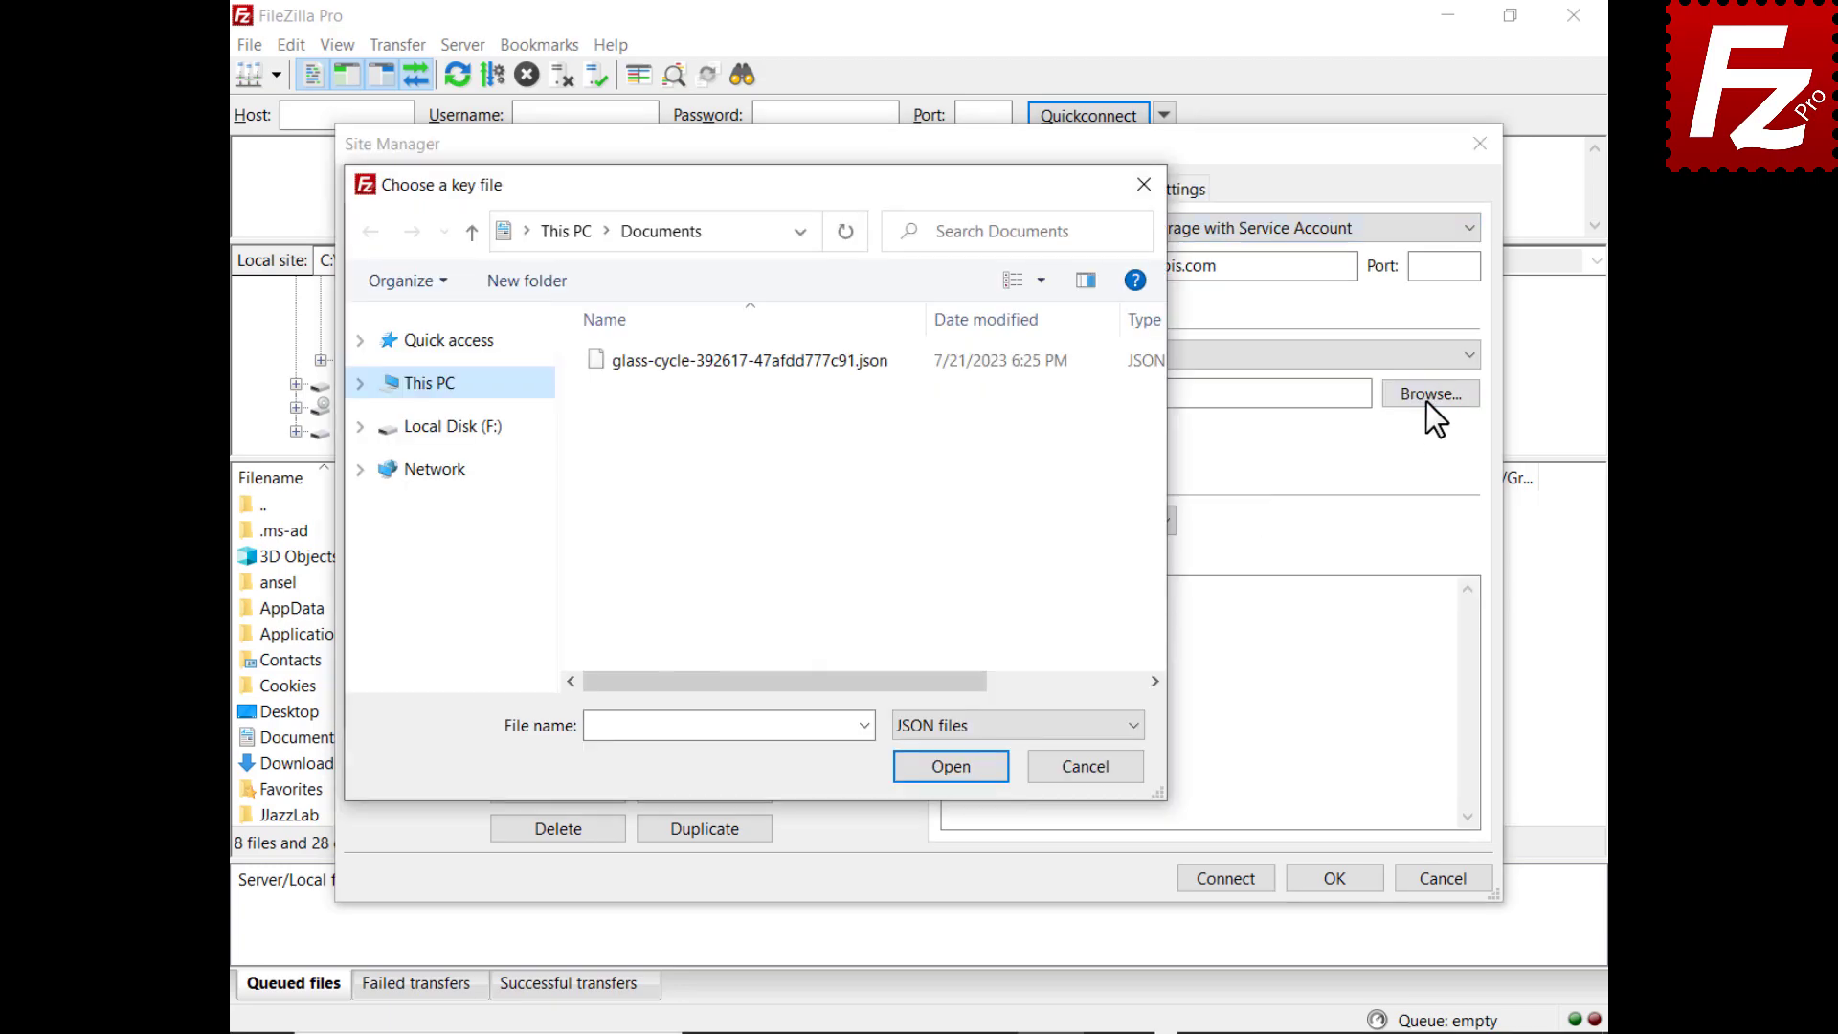
pyautogui.click(949, 766)
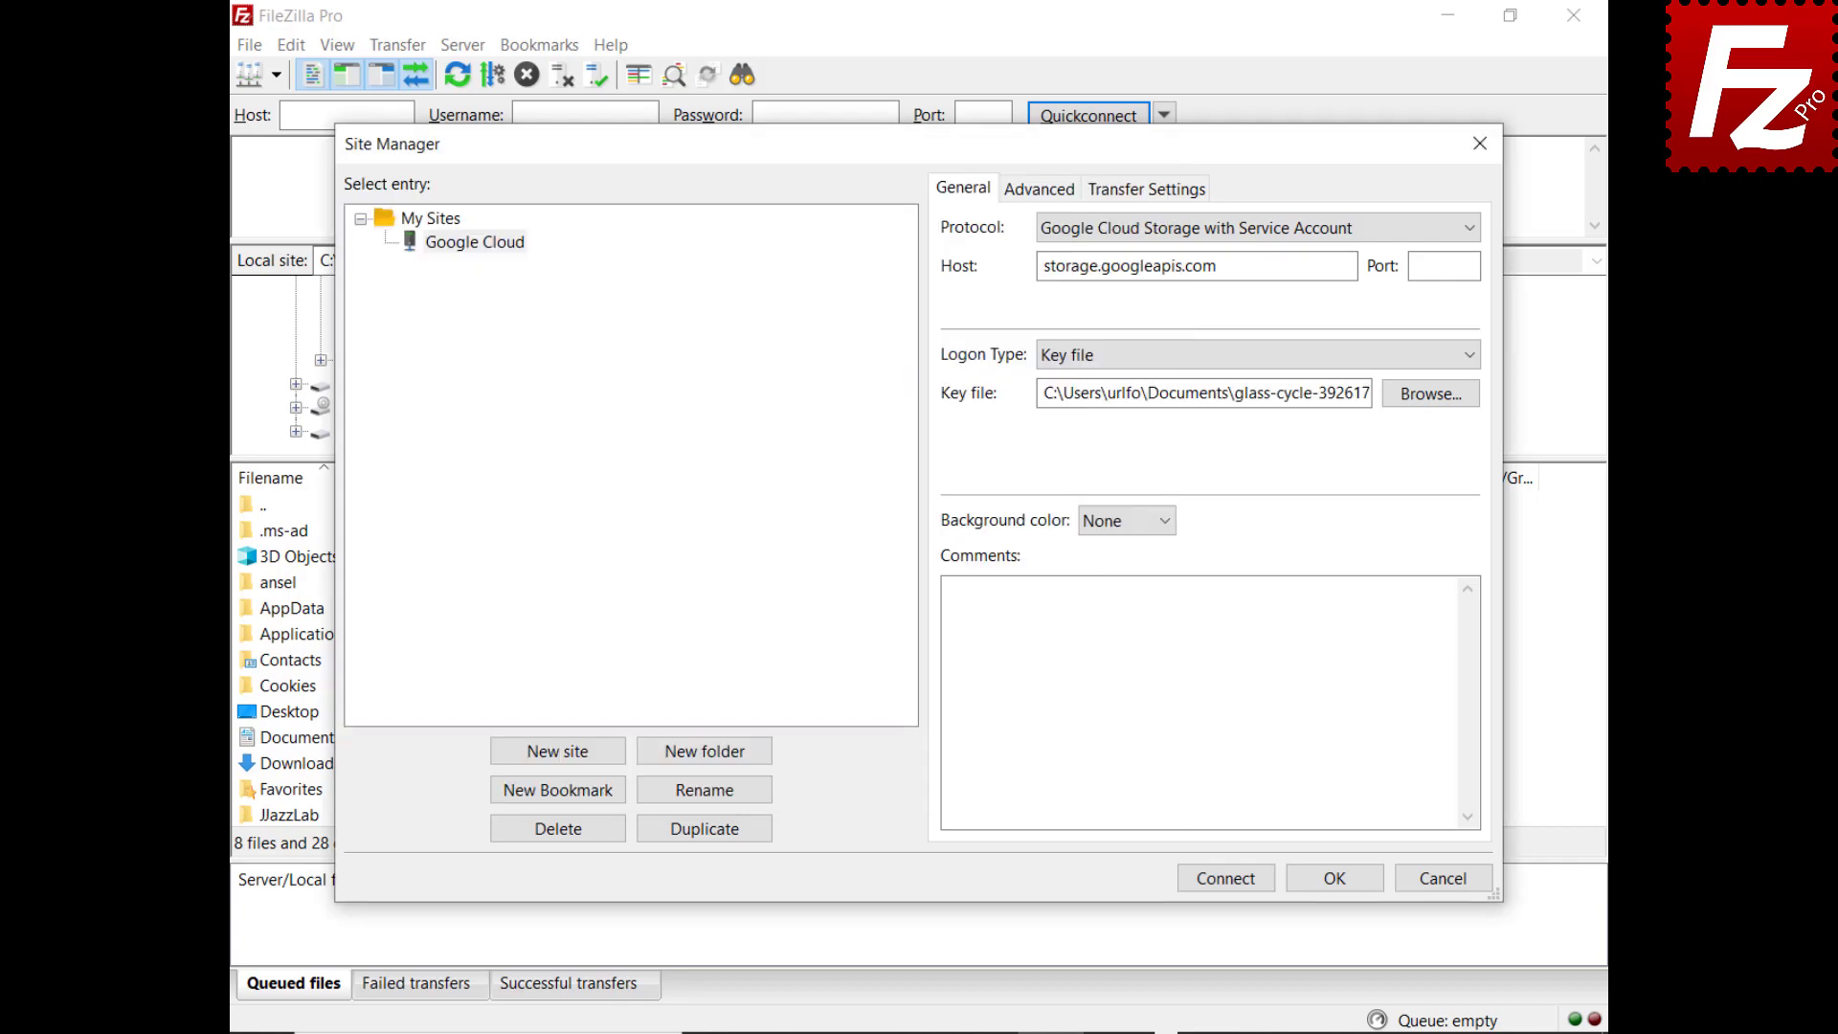
pyautogui.click(1224, 877)
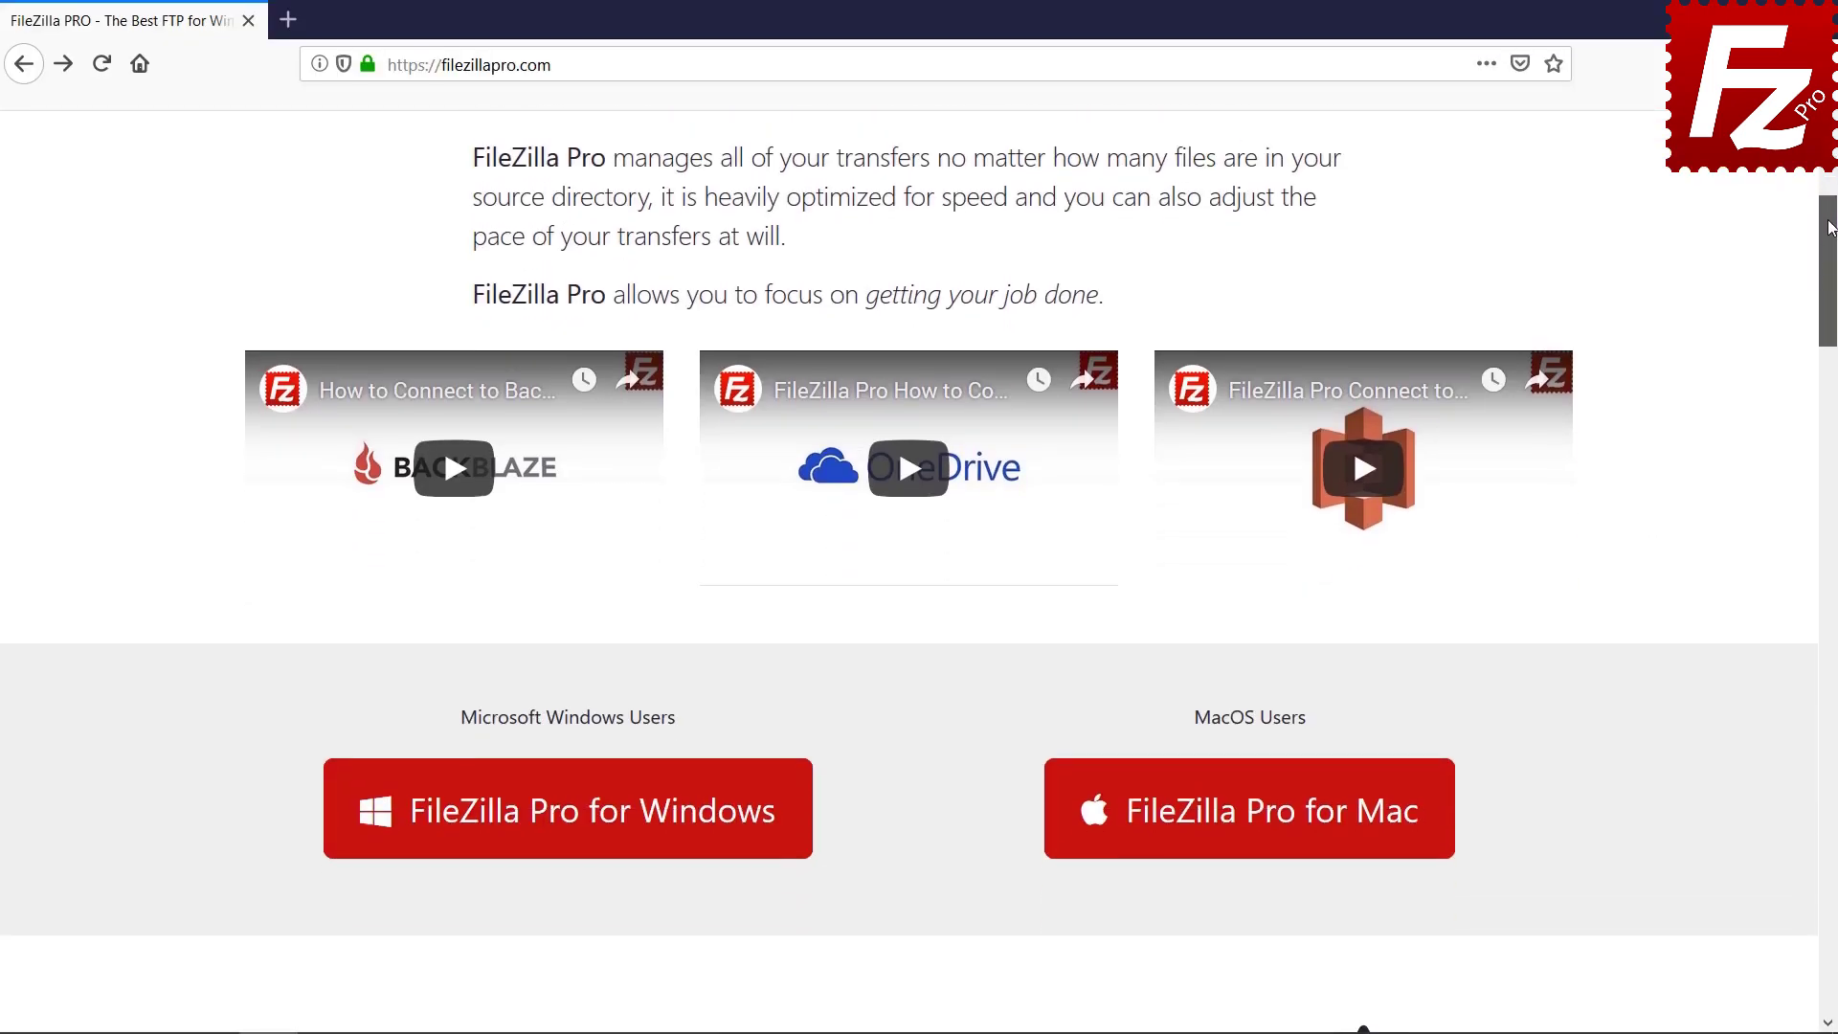
# Start buying FileZilla Pro for Windows and scroll the checkout page to the payment fields.
pyautogui.click(568, 807)
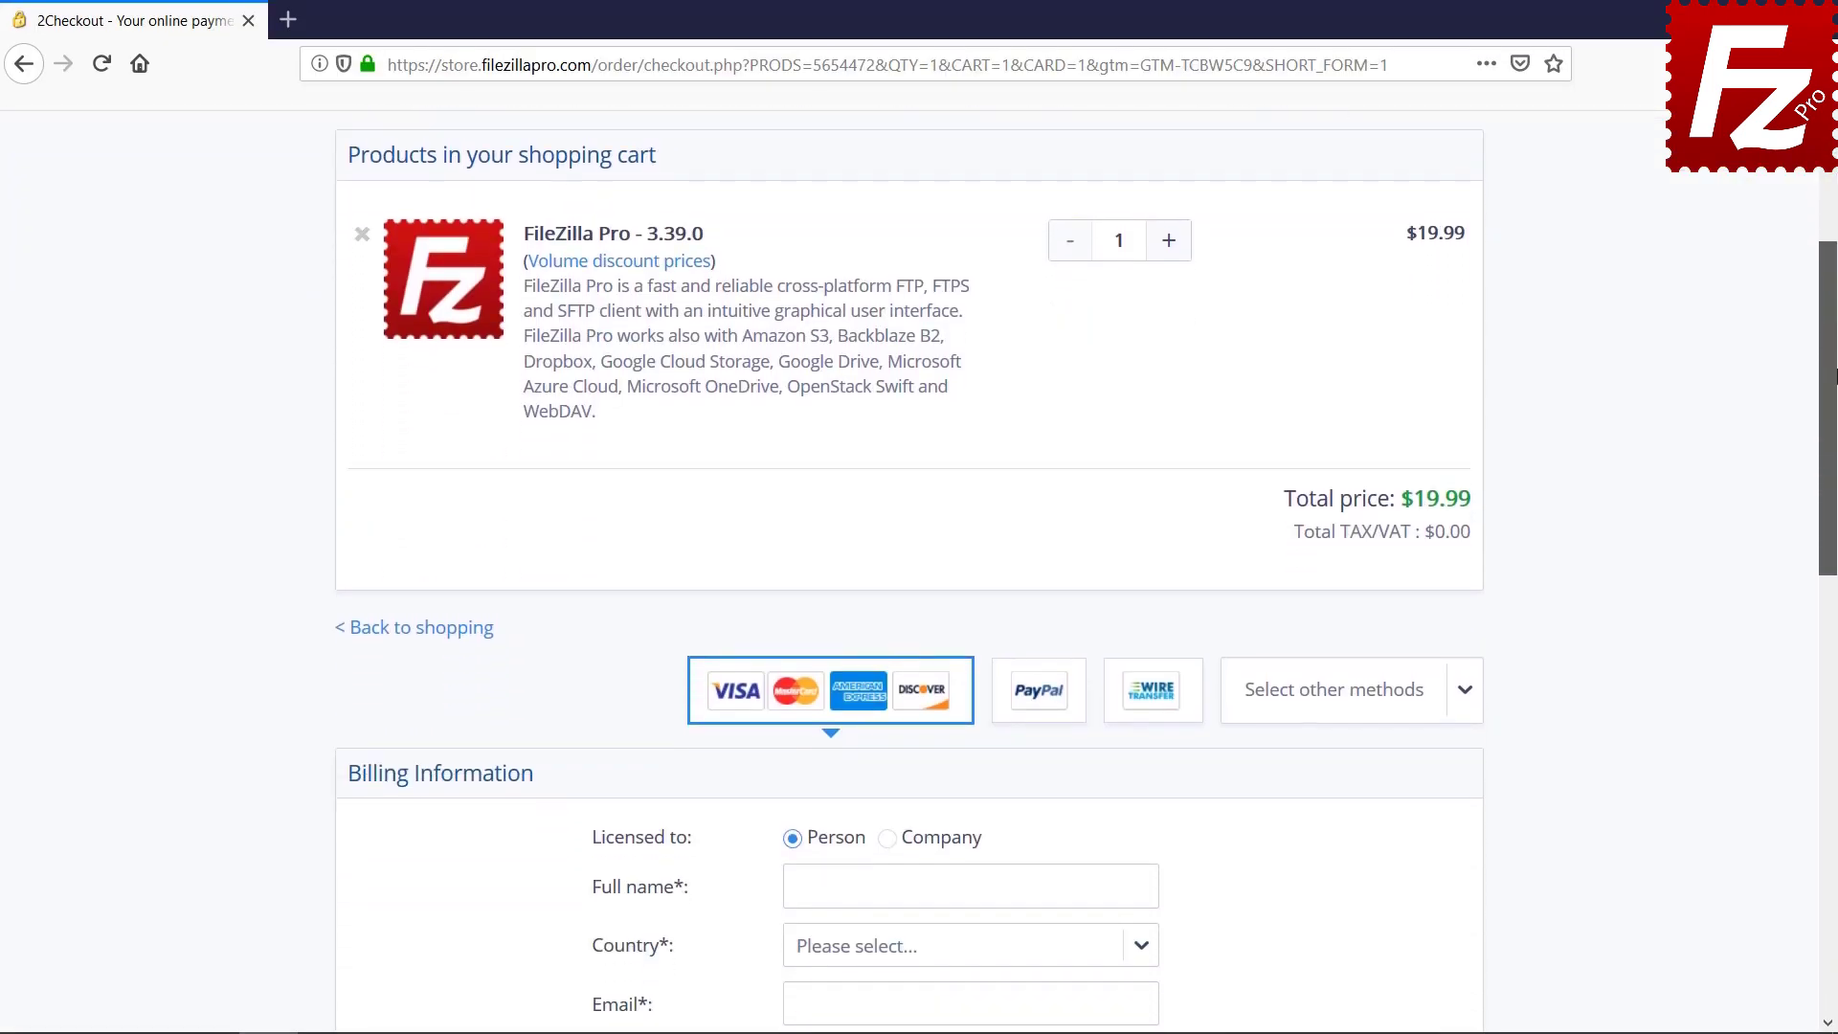
pyautogui.scroll(-3)
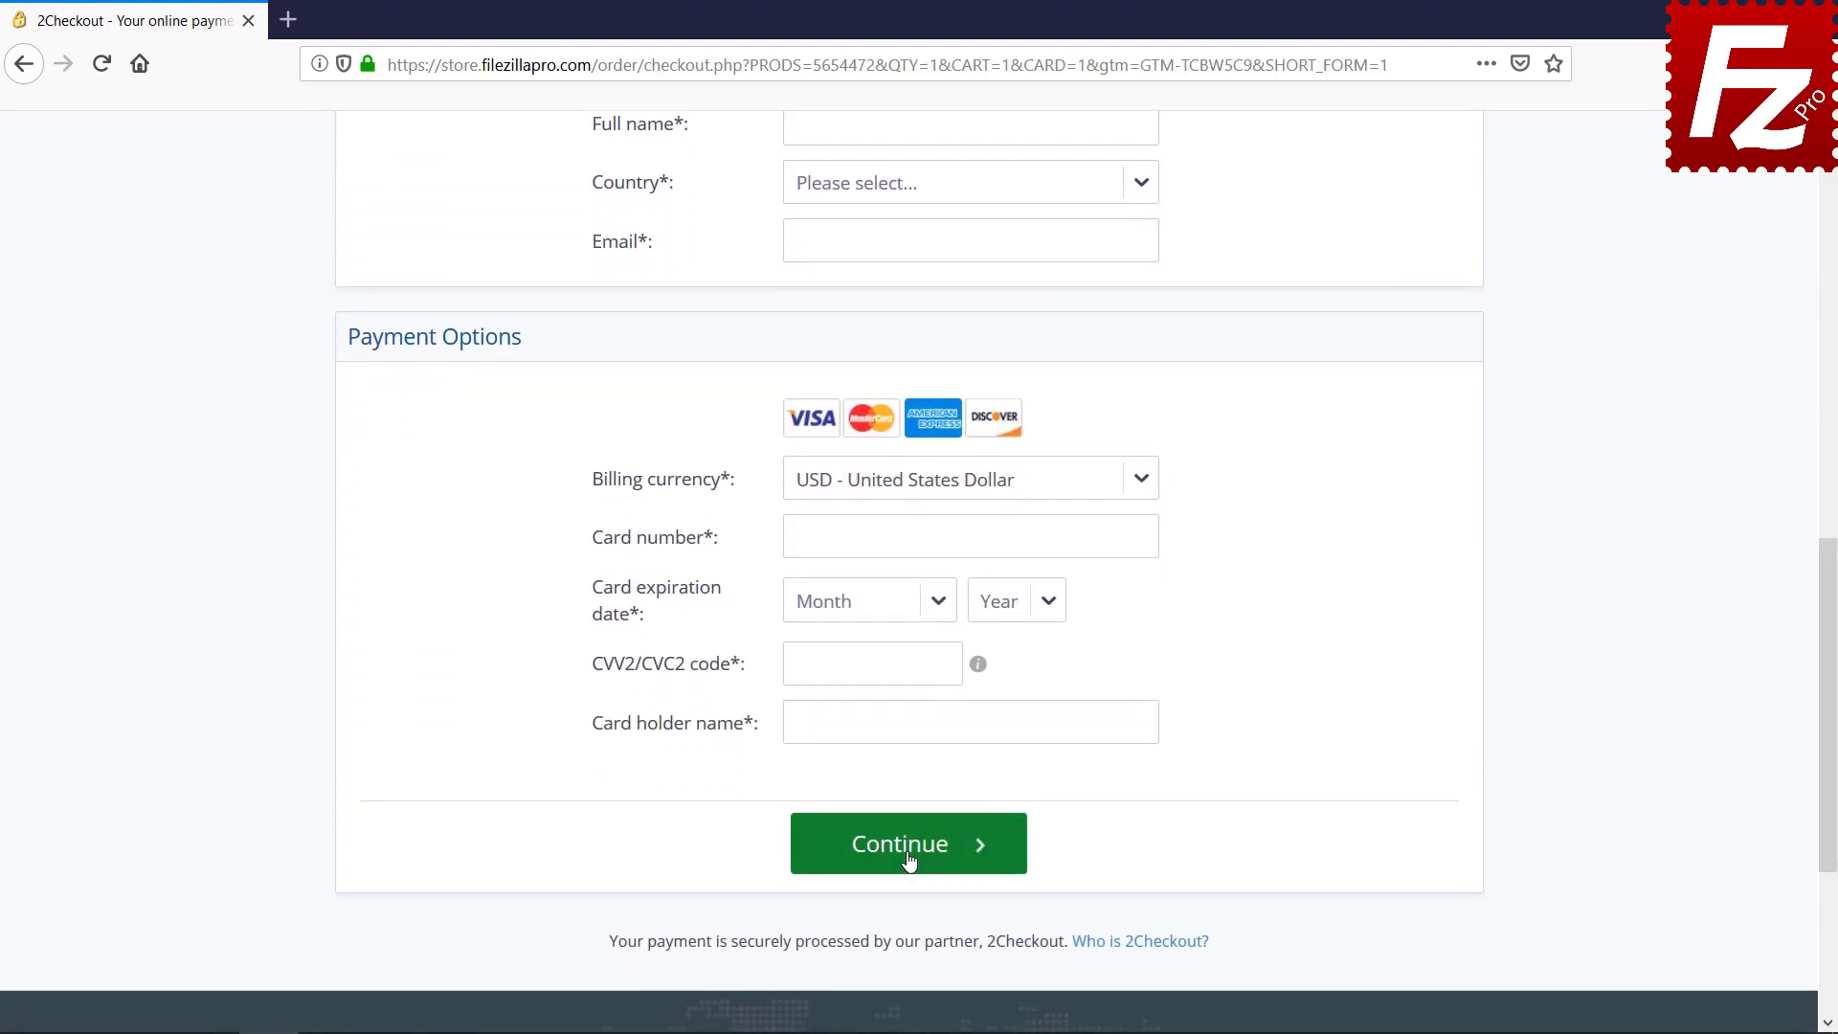